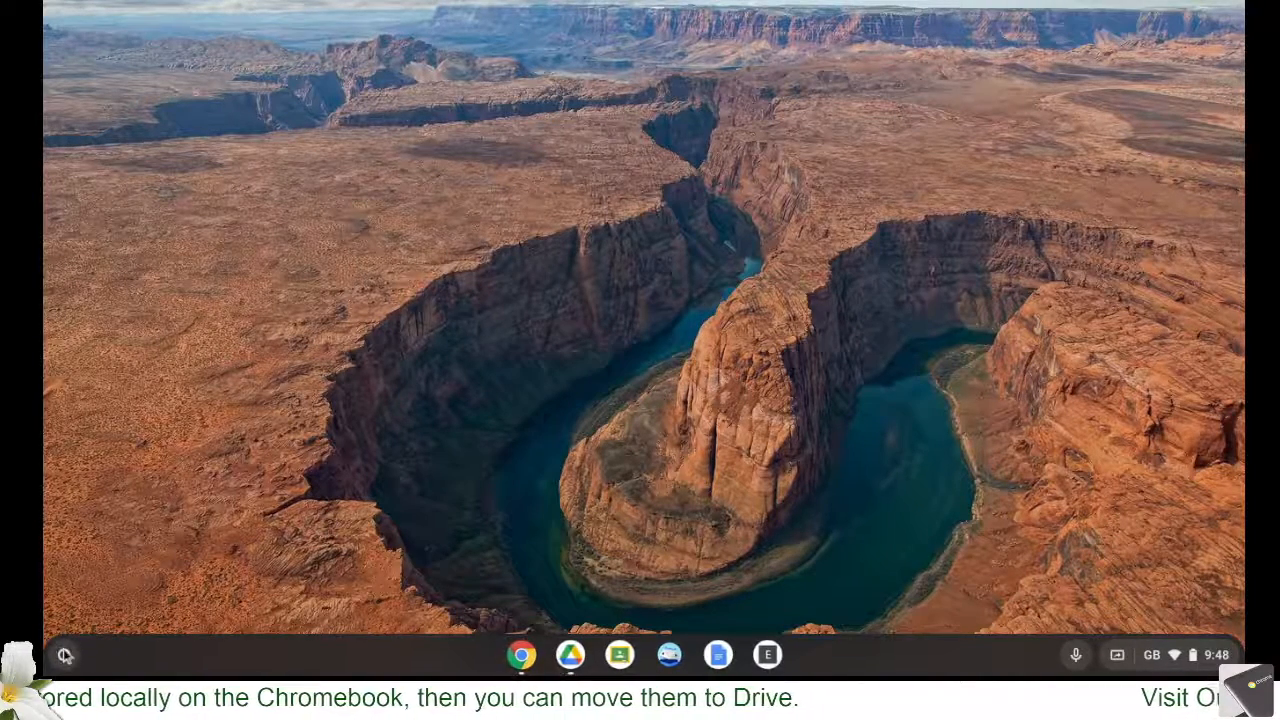
Step: Open the launcher and expand it to the full grid of installed apps
left_click(64, 655)
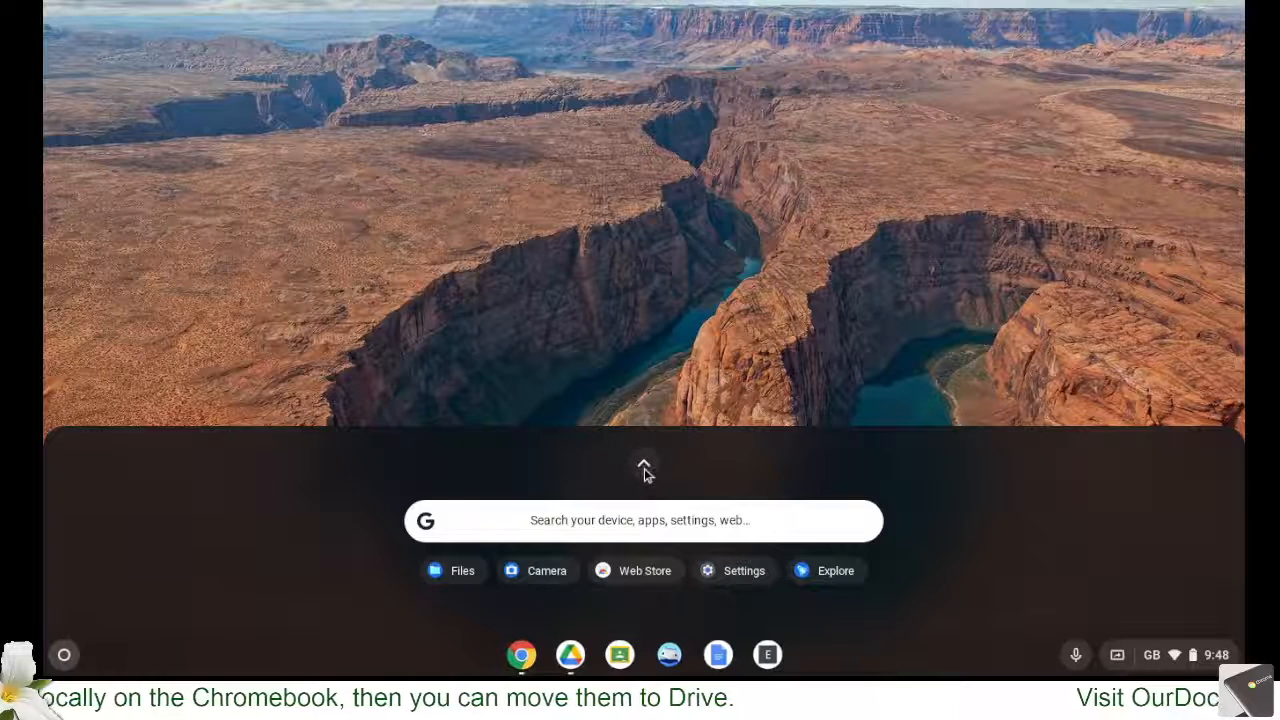
left_click(643, 467)
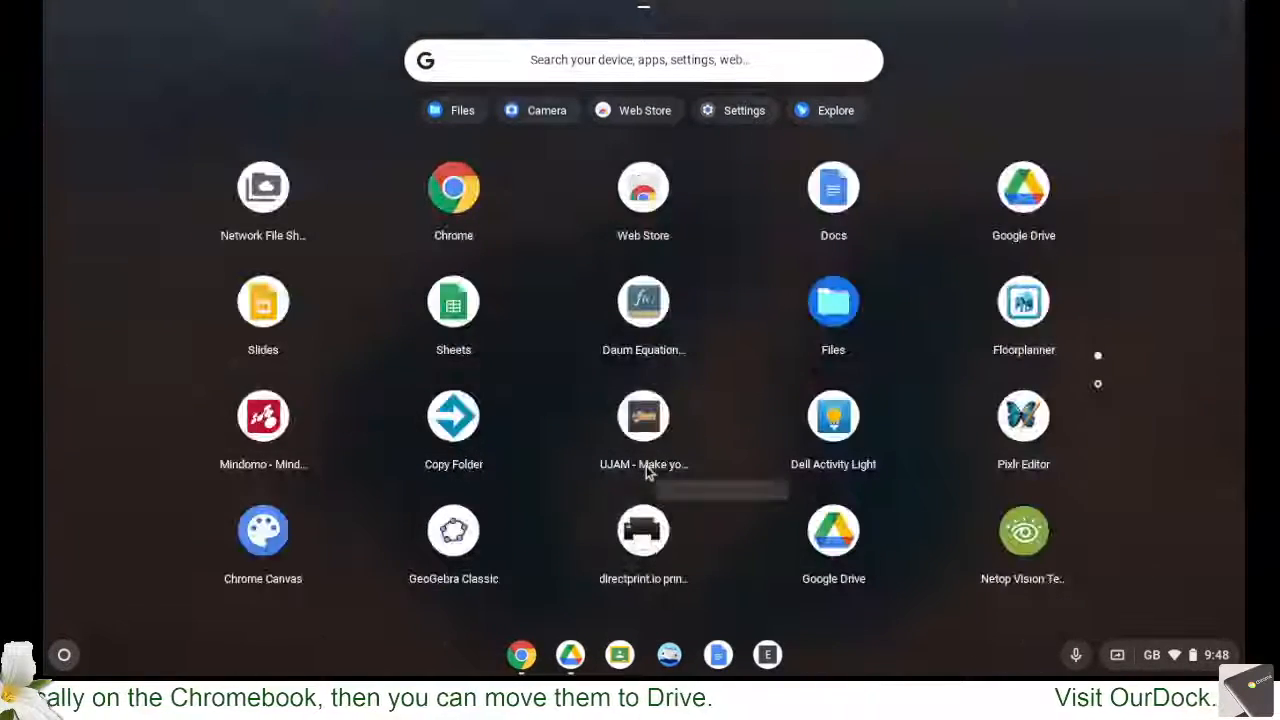
mouse_move(643, 416)
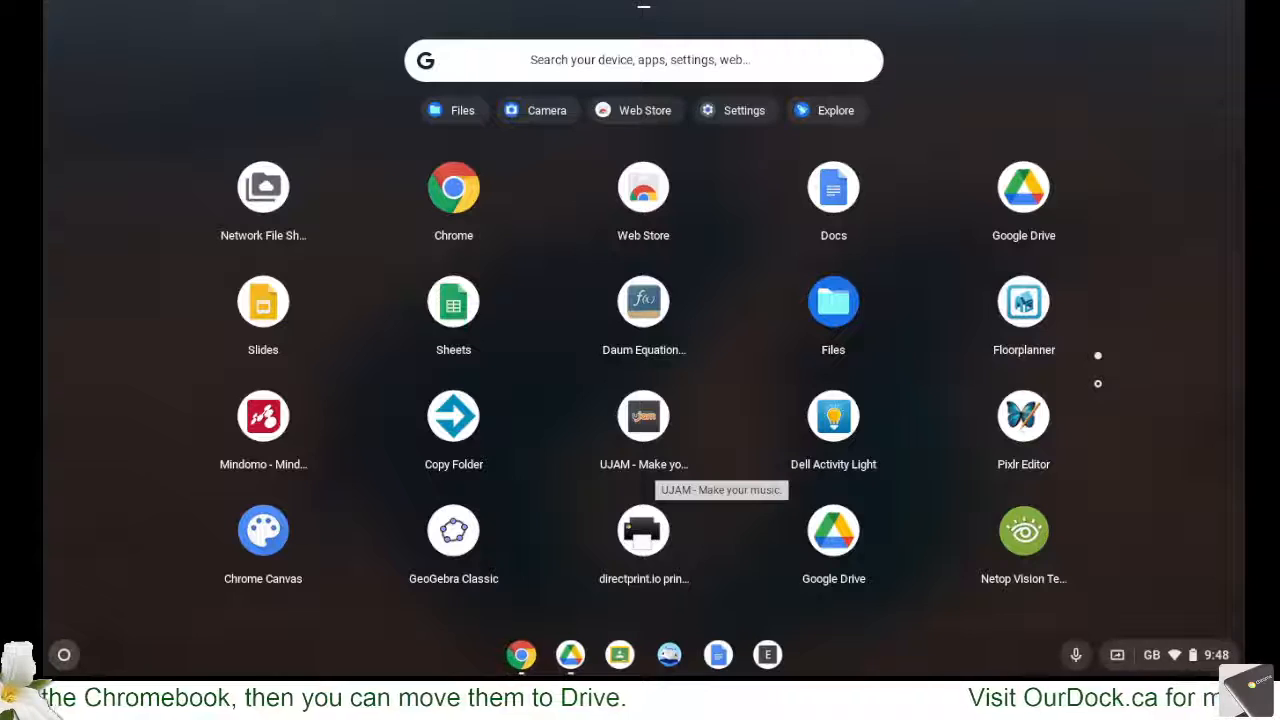
mouse_move(850, 320)
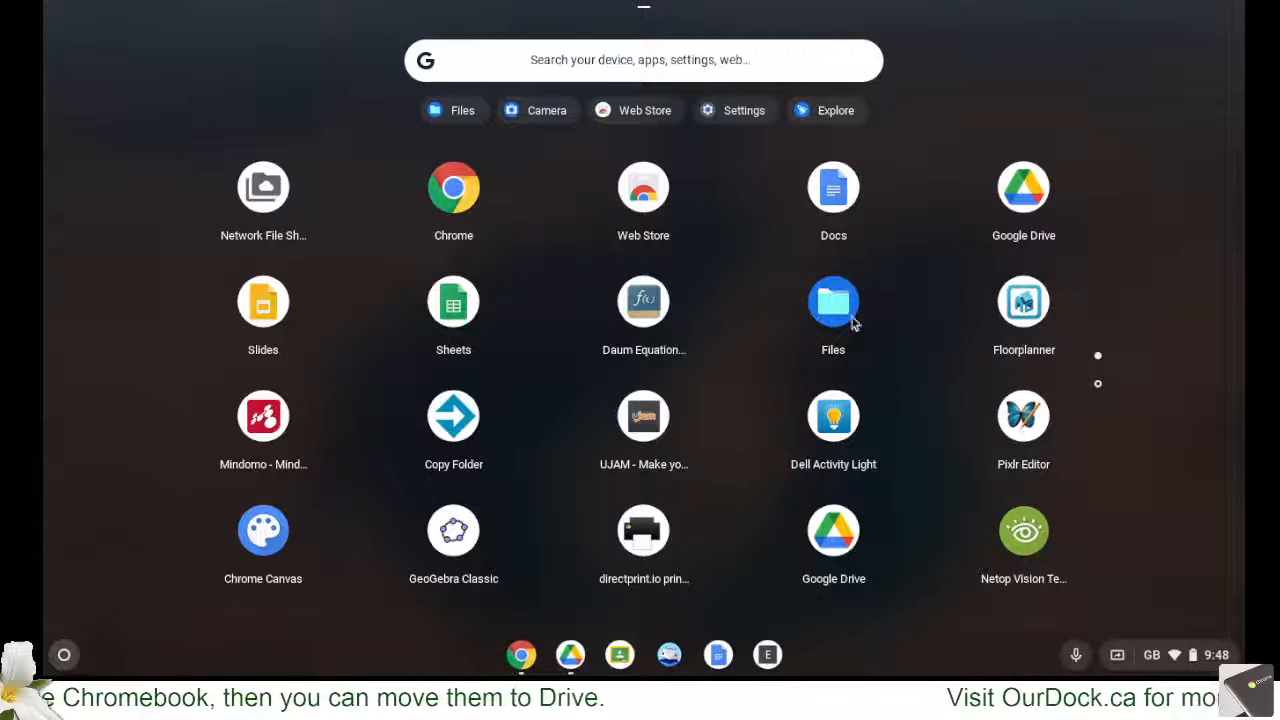
mouse_move(845, 280)
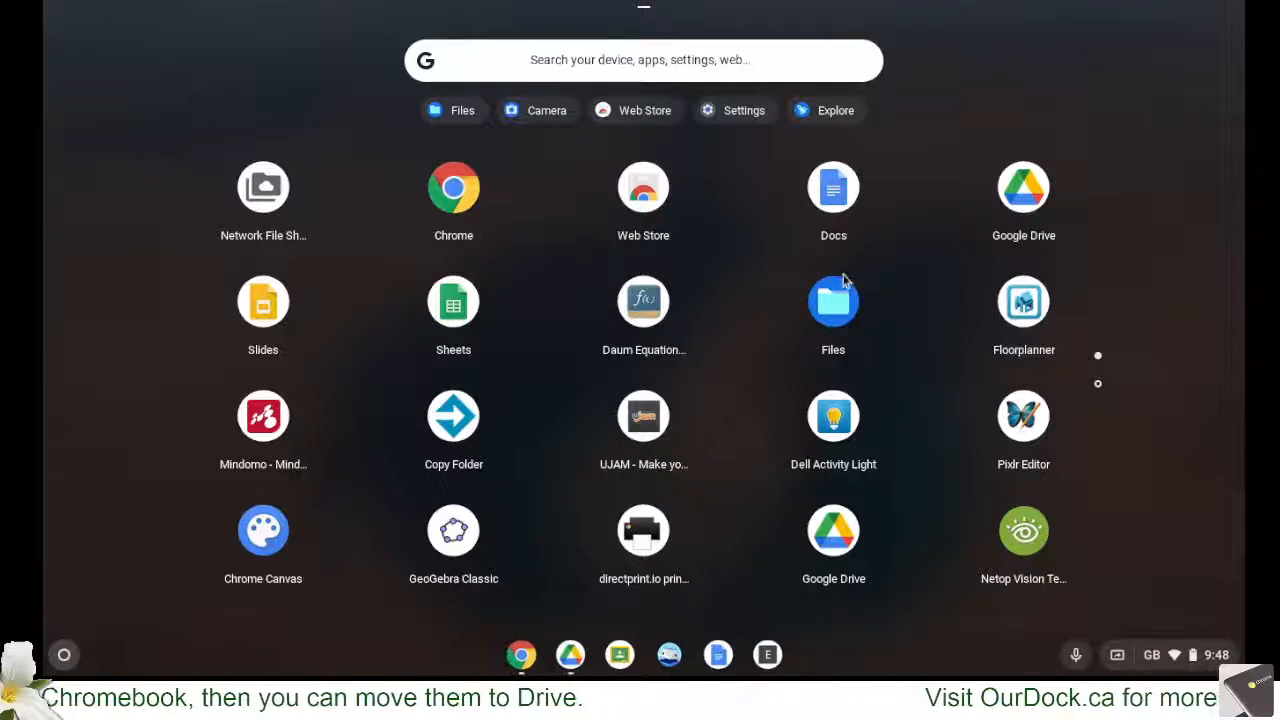
mouse_move(833, 301)
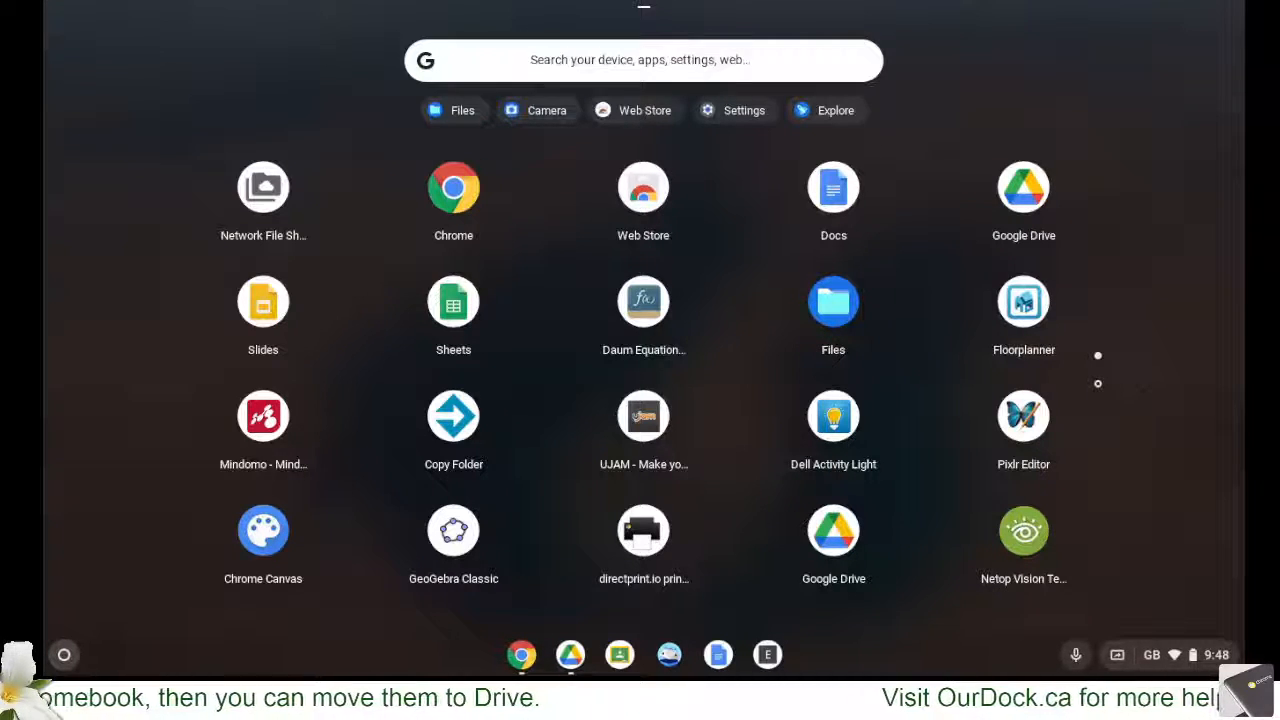
Step: Launch Files and expand Google Drive and My Drive in the sidebar to list Drive folders
left_click(833, 302)
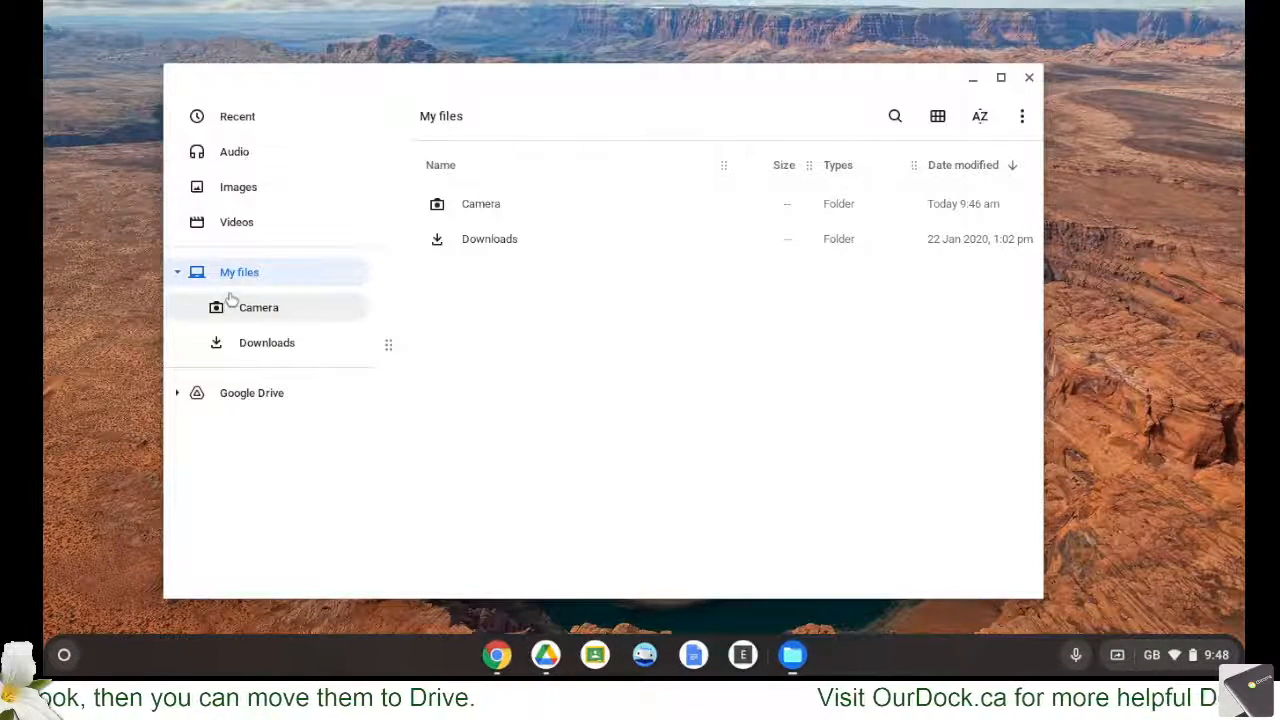
mouse_move(239, 272)
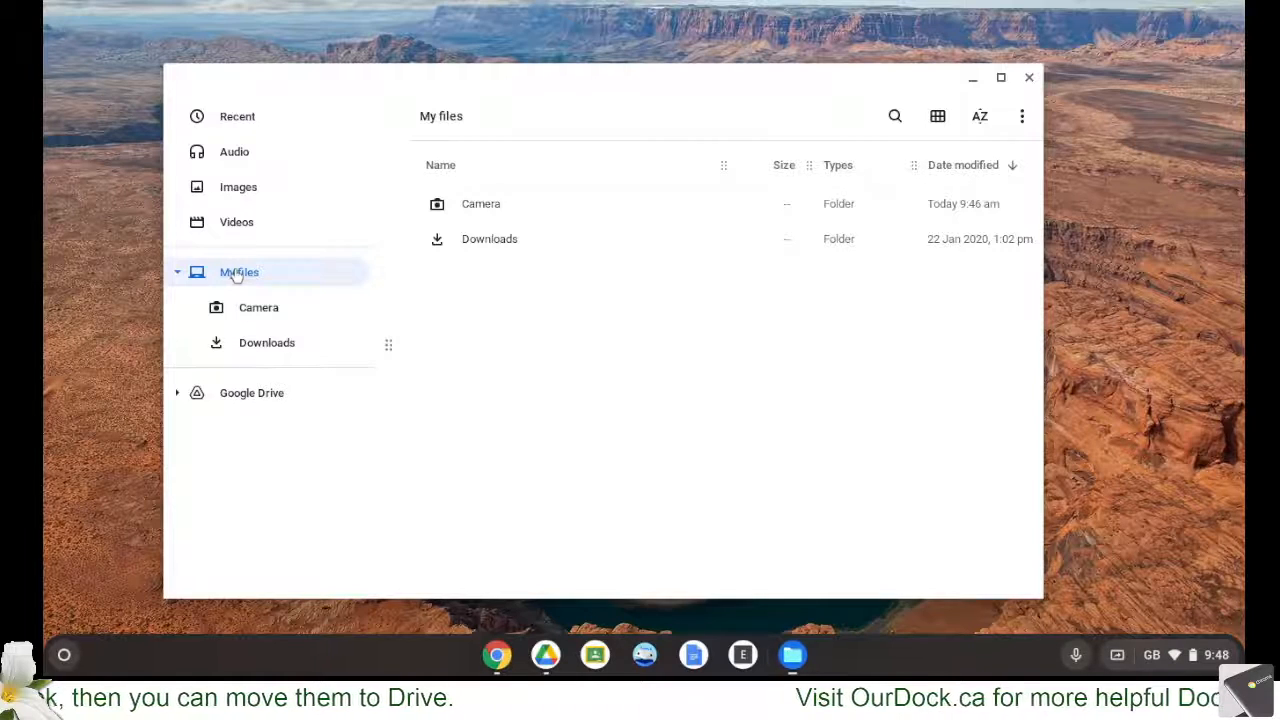
mouse_move(258, 307)
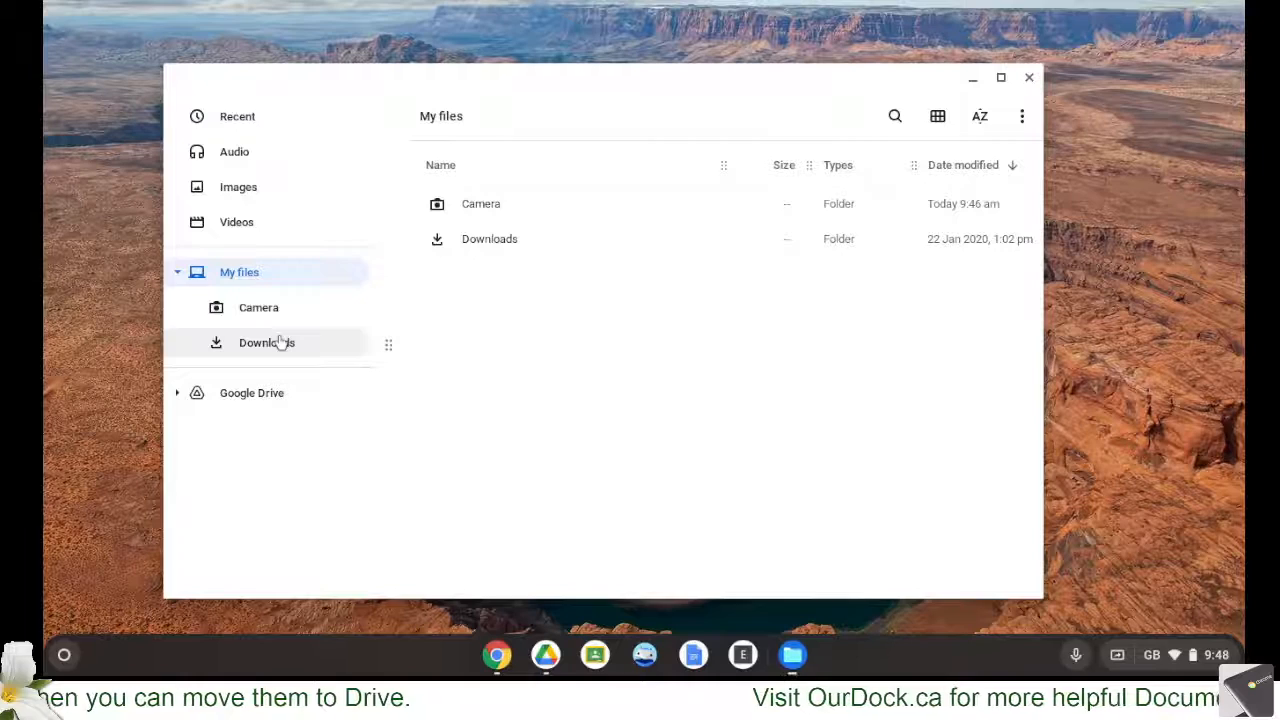
mouse_move(251, 392)
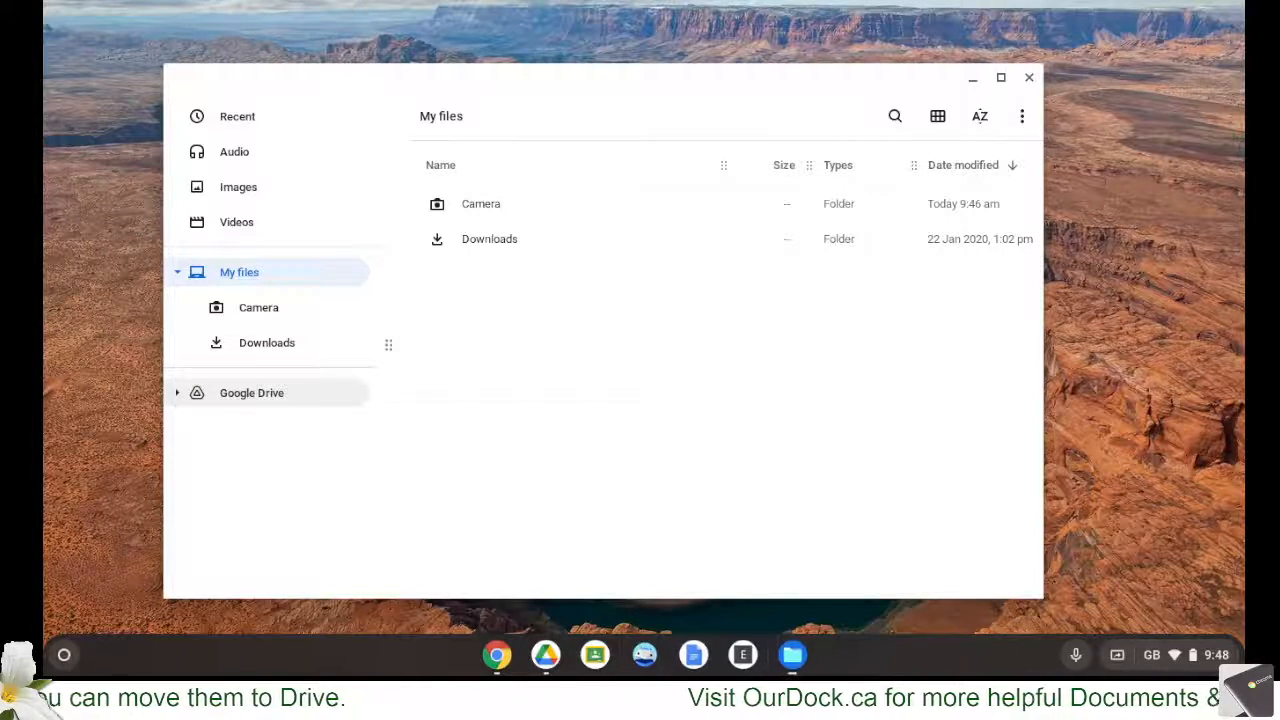
left_click(251, 392)
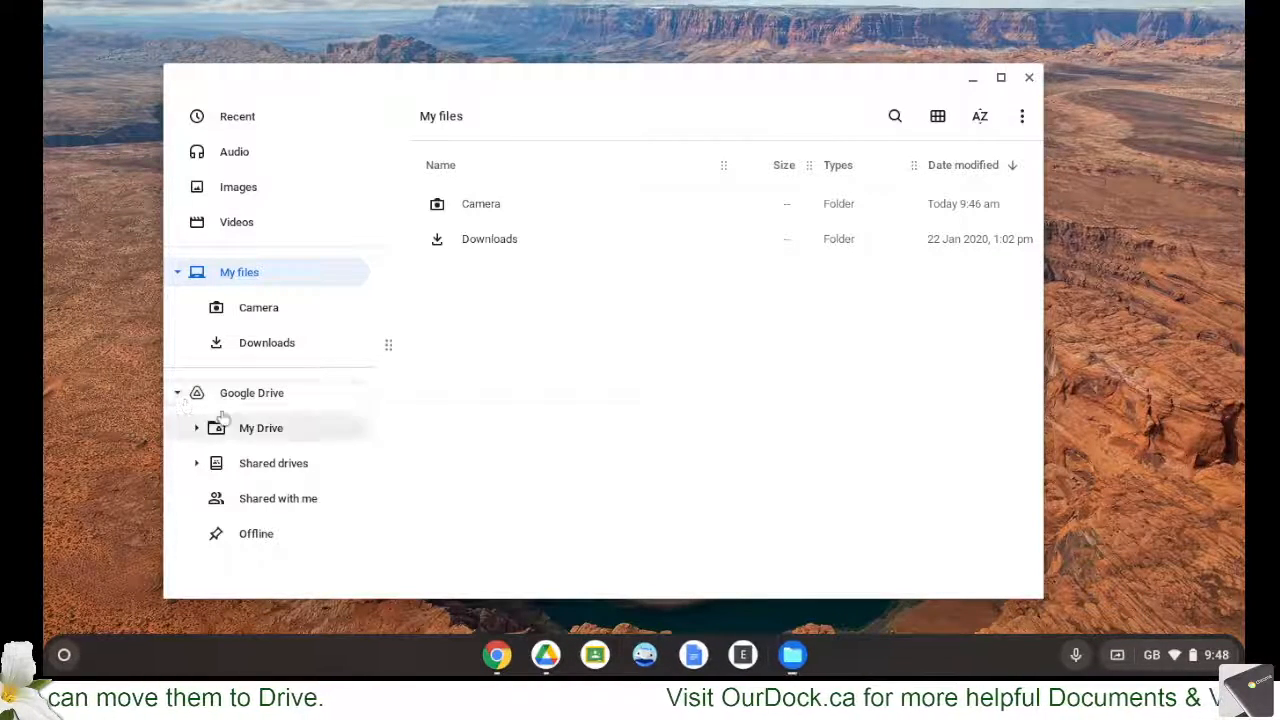
left_click(196, 428)
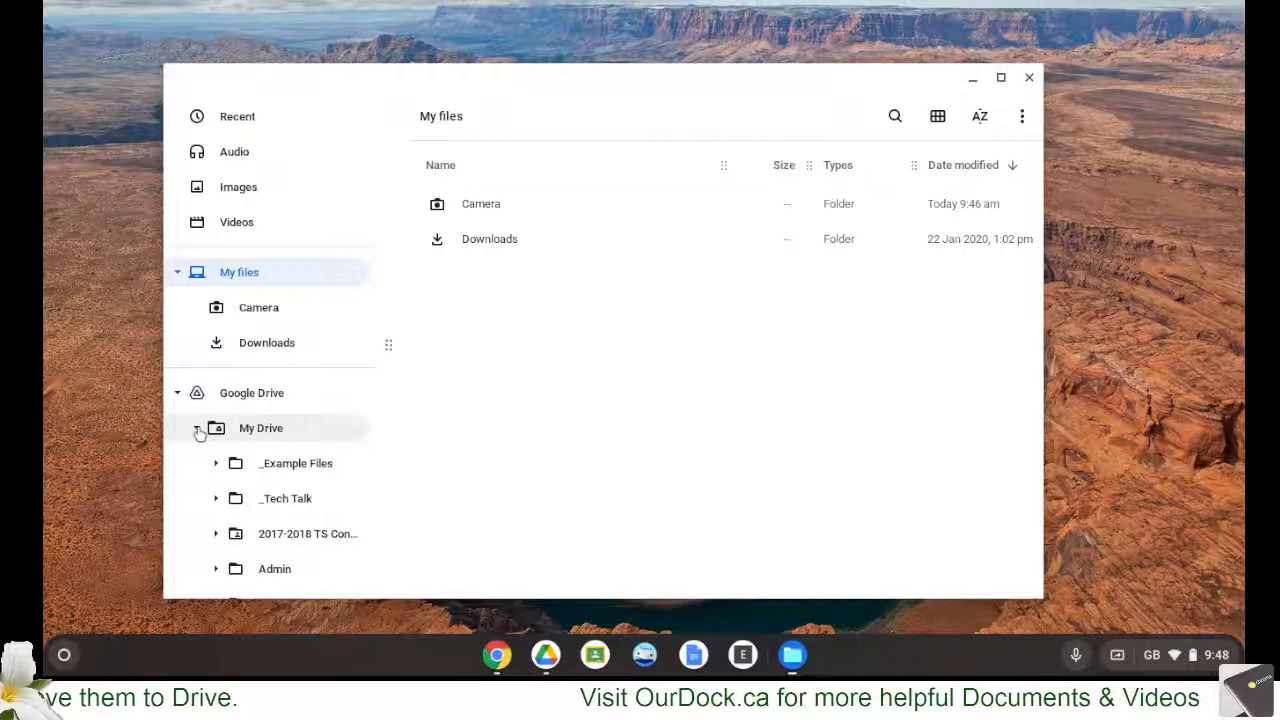
left_click(197, 428)
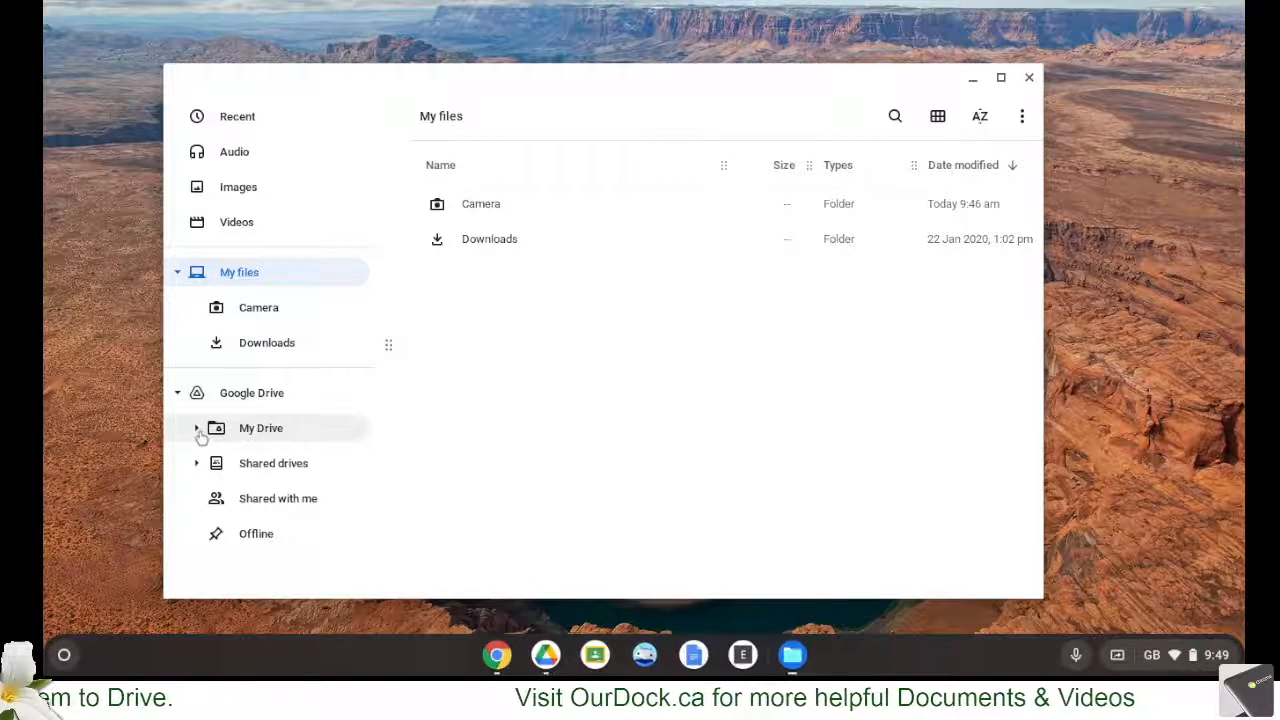
left_click(196, 428)
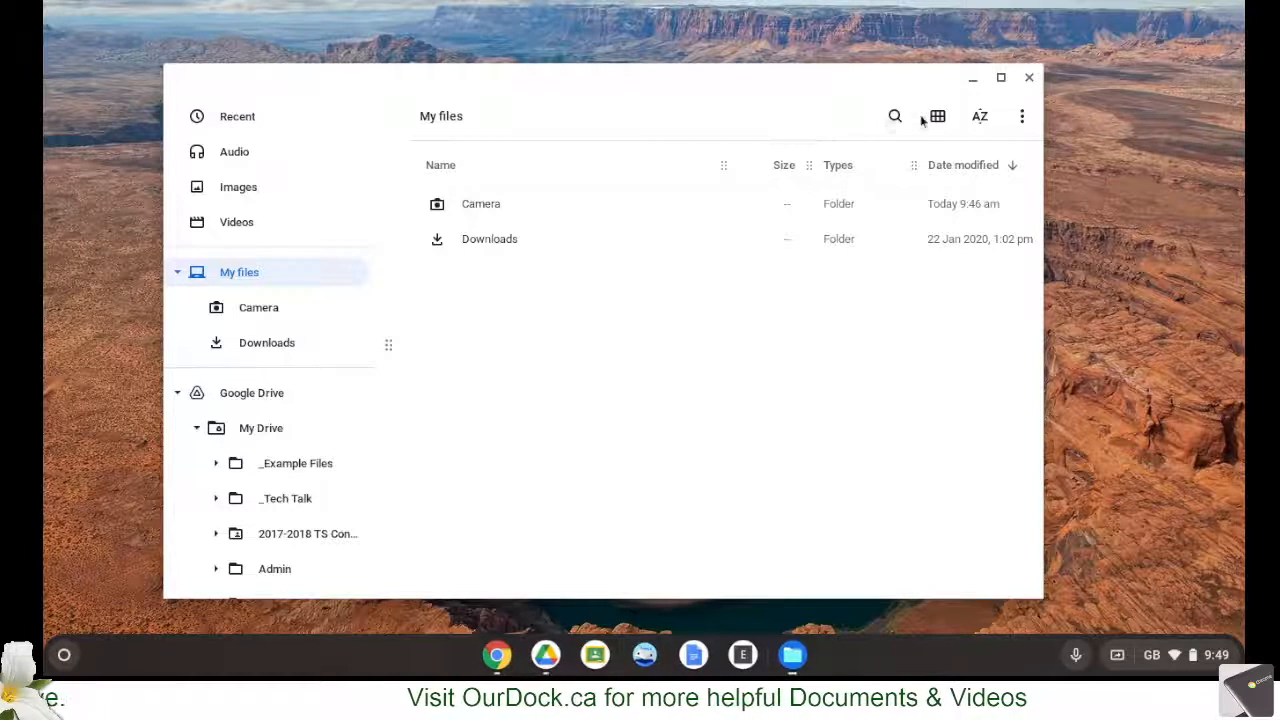
Step: Put the Files window away and search the launcher for 'camera'
left_click(1028, 77)
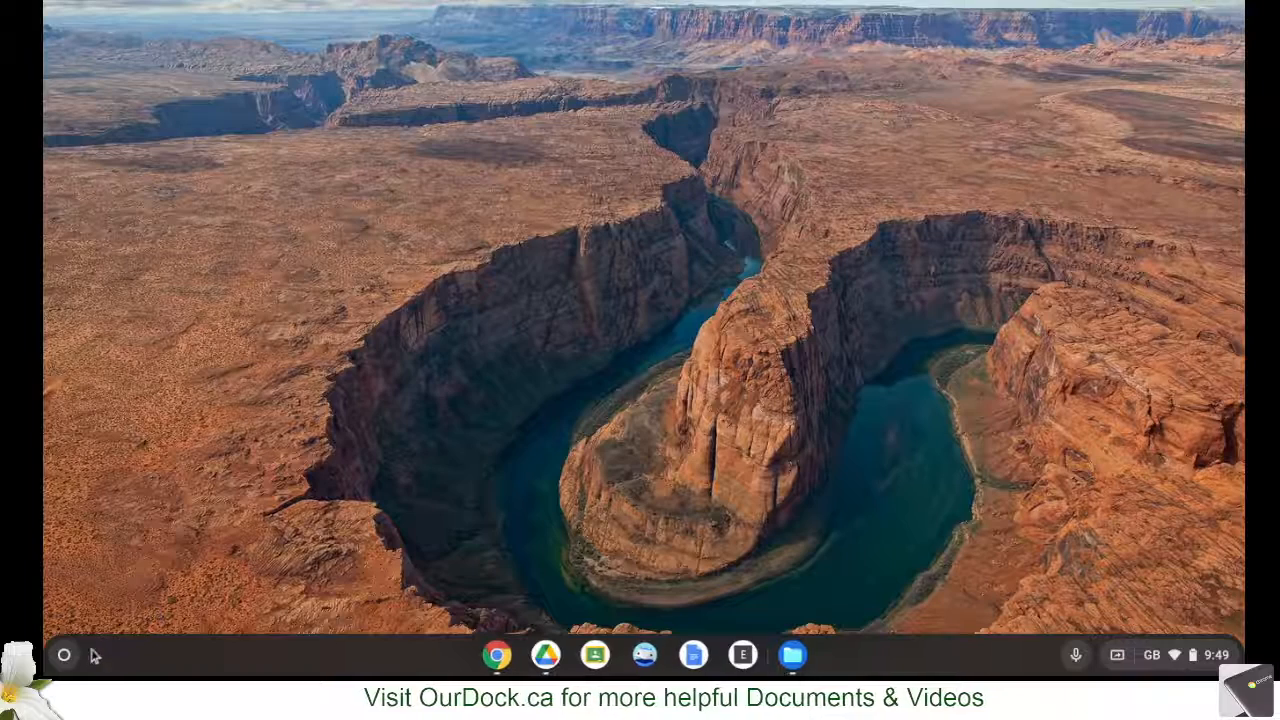
left_click(64, 655)
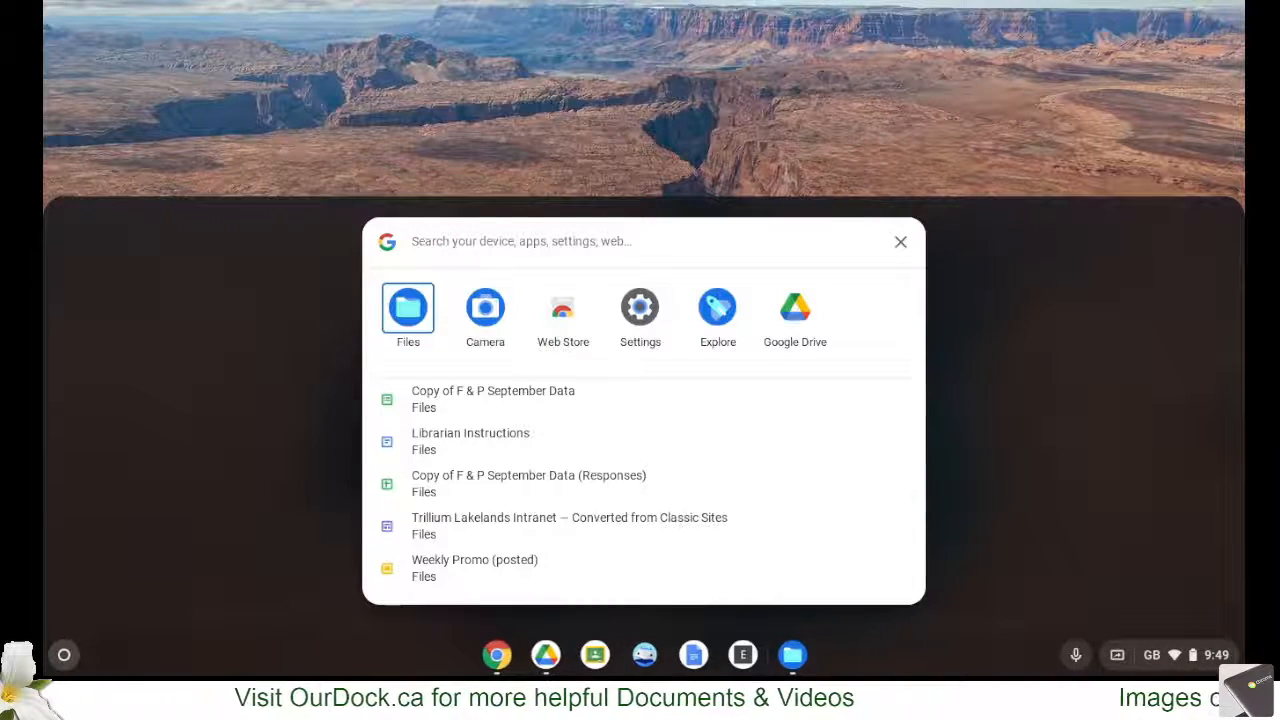
type("camera")
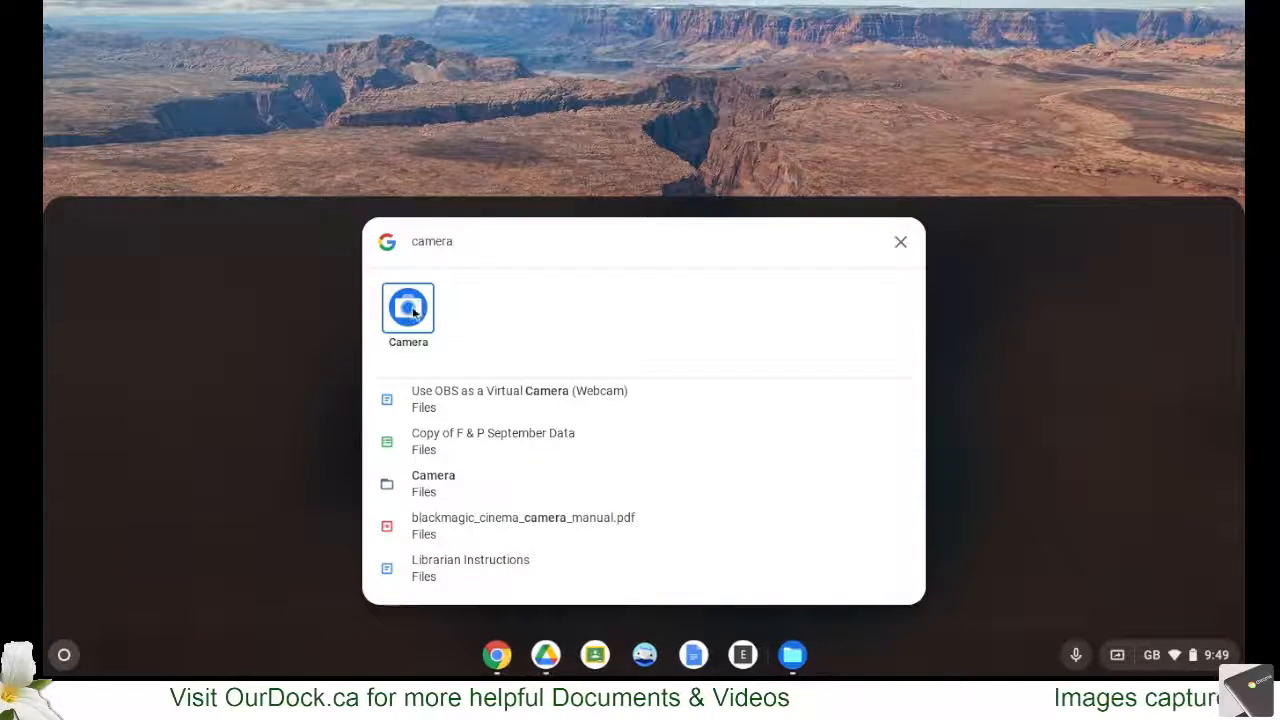
Step: Launch the Camera app from the 'camera' search results
left_click(408, 308)
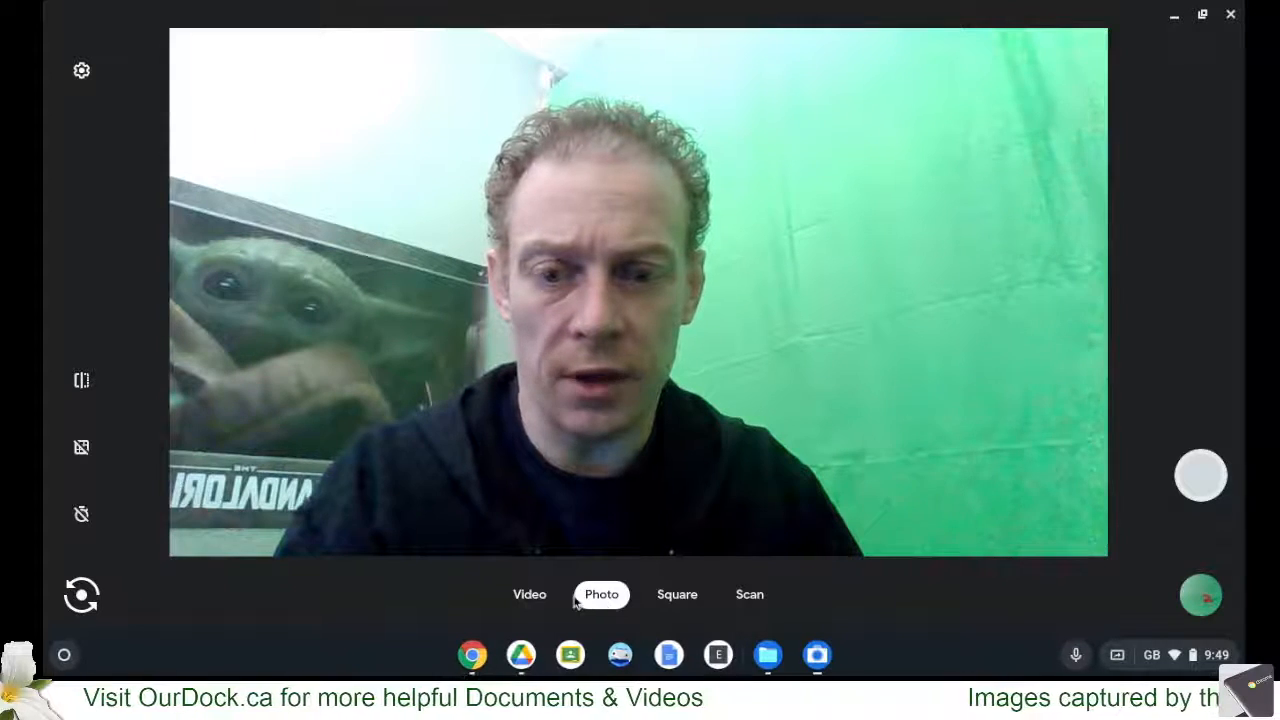
mouse_move(677, 594)
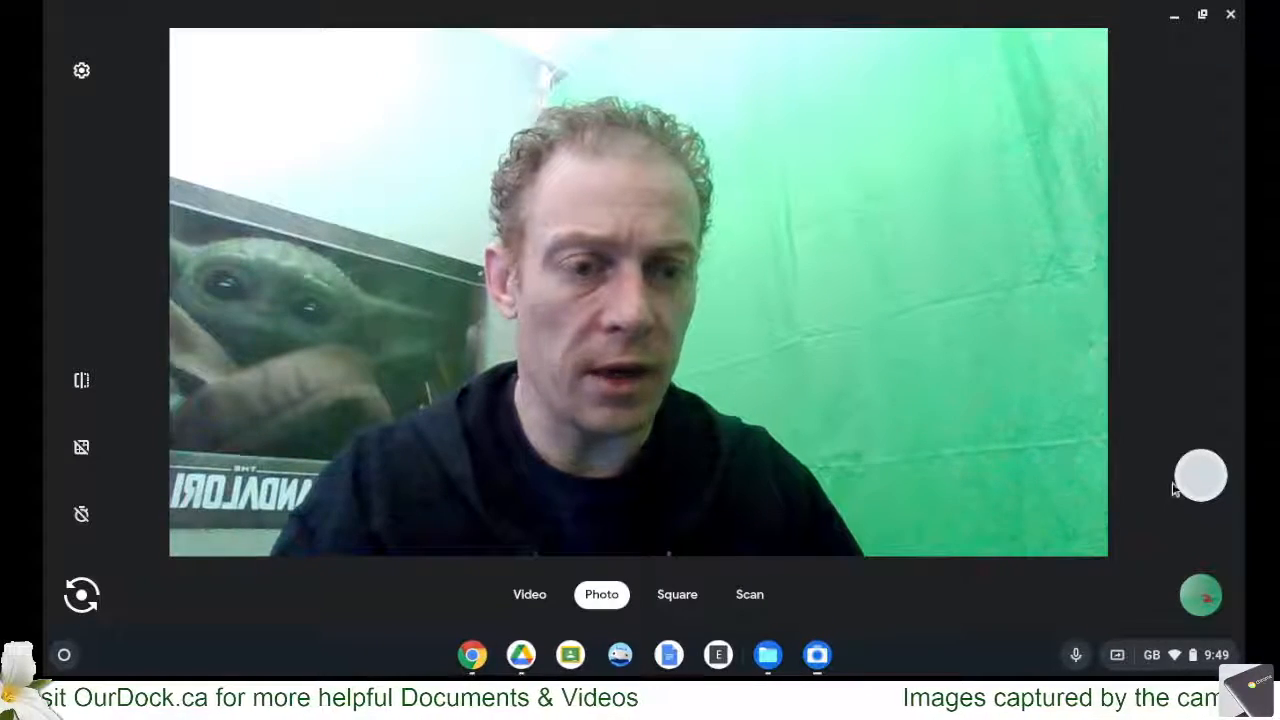
mouse_move(1201, 477)
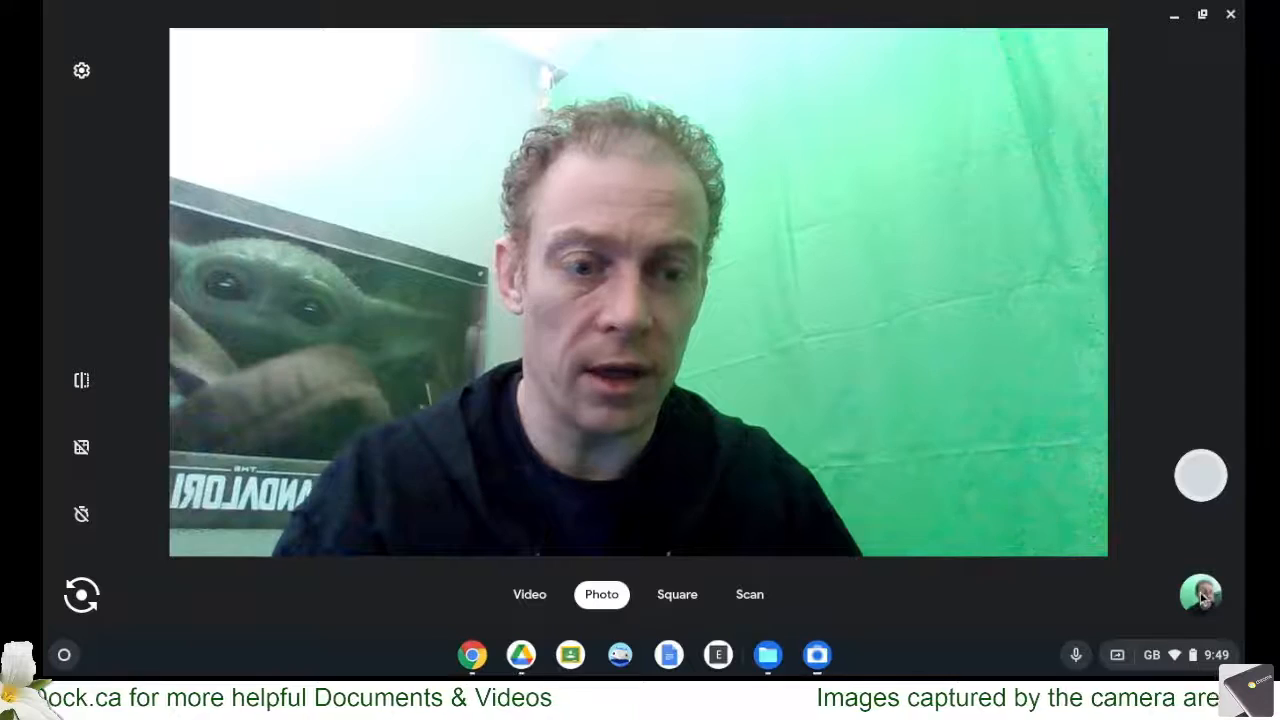
Step: Open the new photo in Gallery and rename it 'IMG_Taken on Chromebook'
left_click(1200, 476)
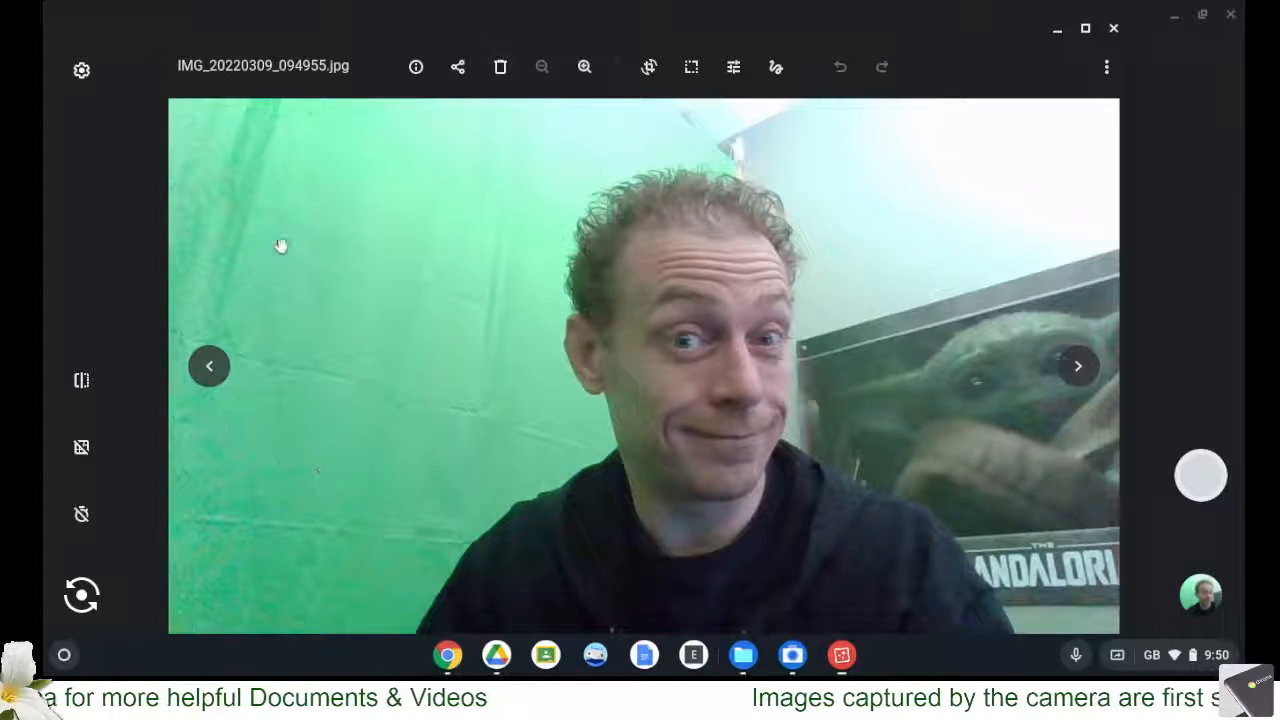
mouse_move(500, 67)
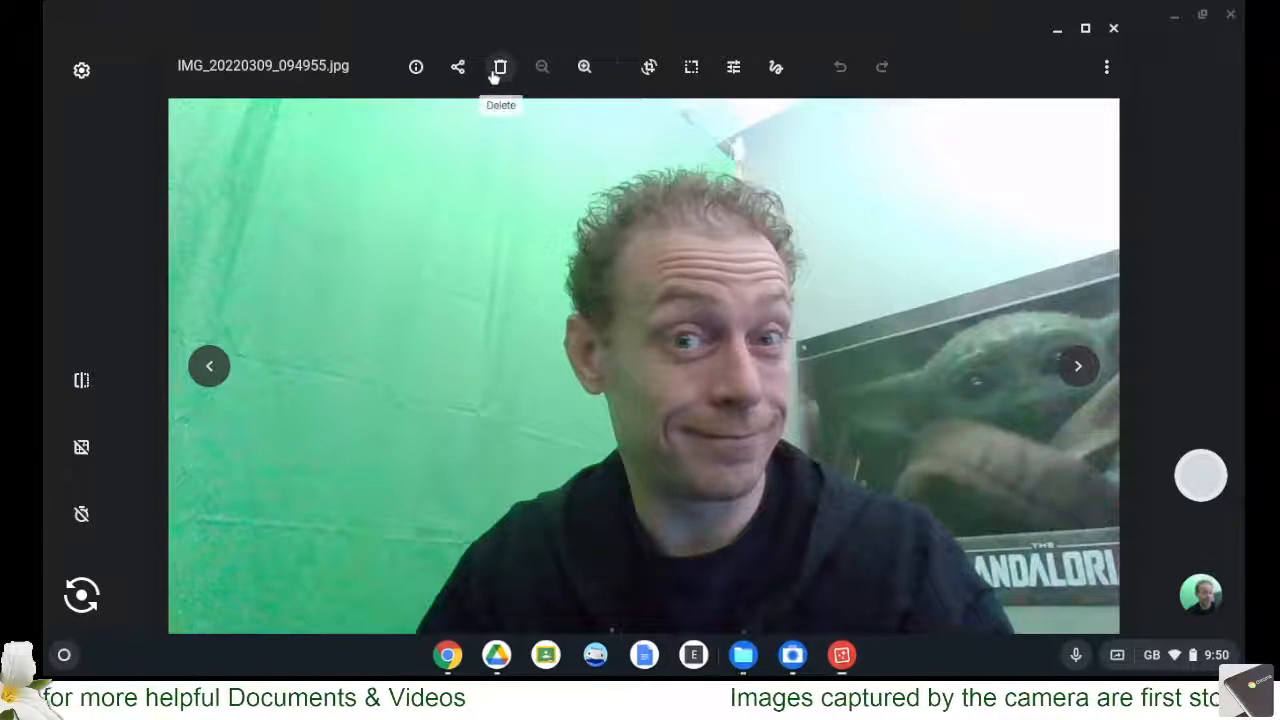
mouse_move(648, 85)
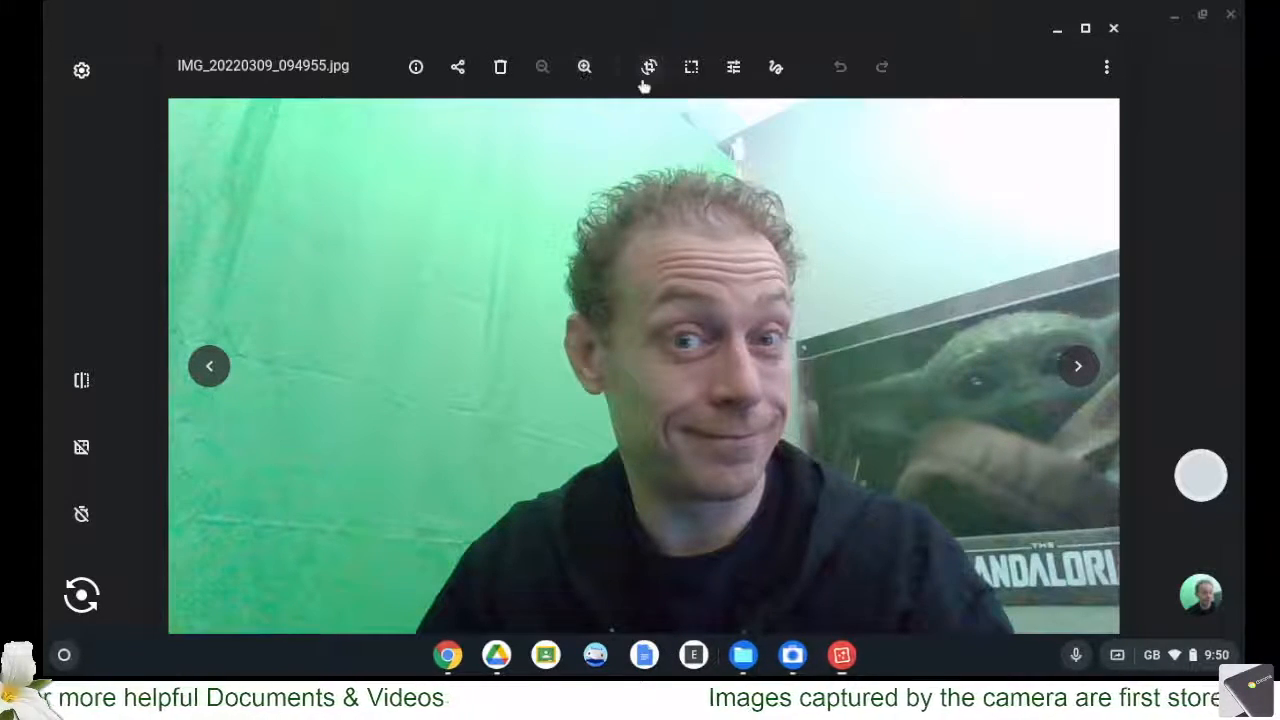
mouse_move(649, 67)
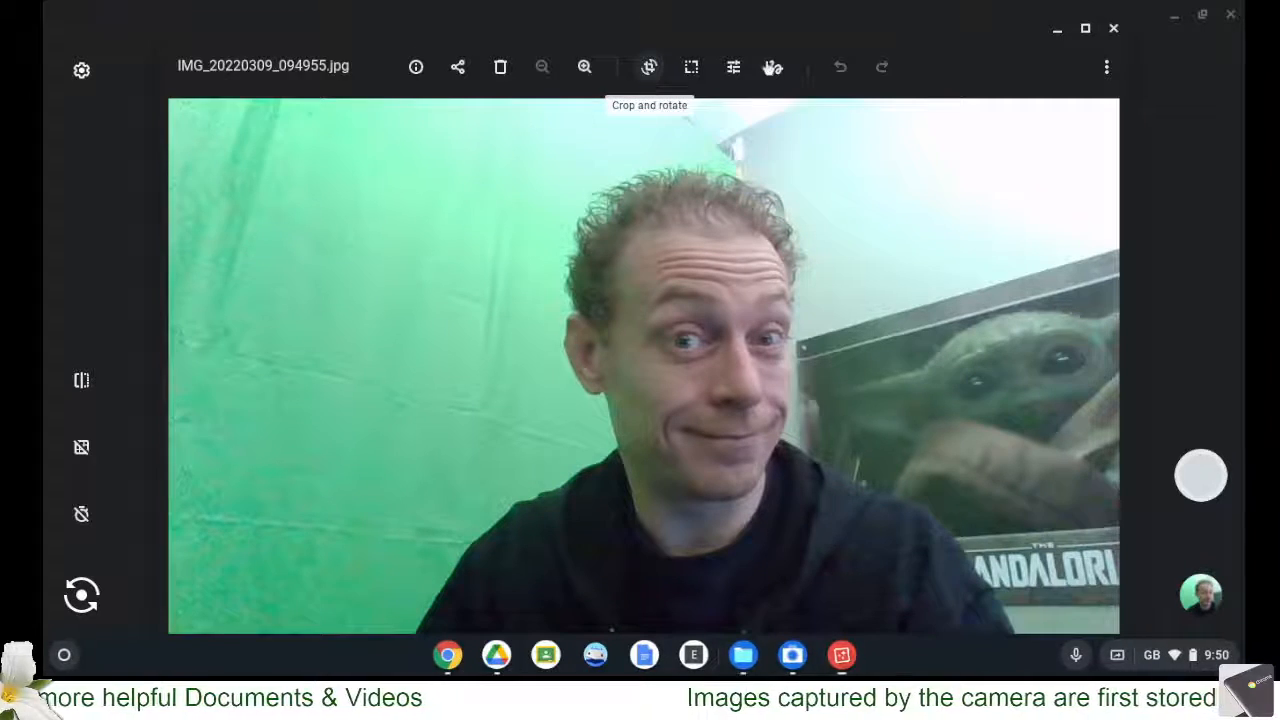
mouse_move(775, 67)
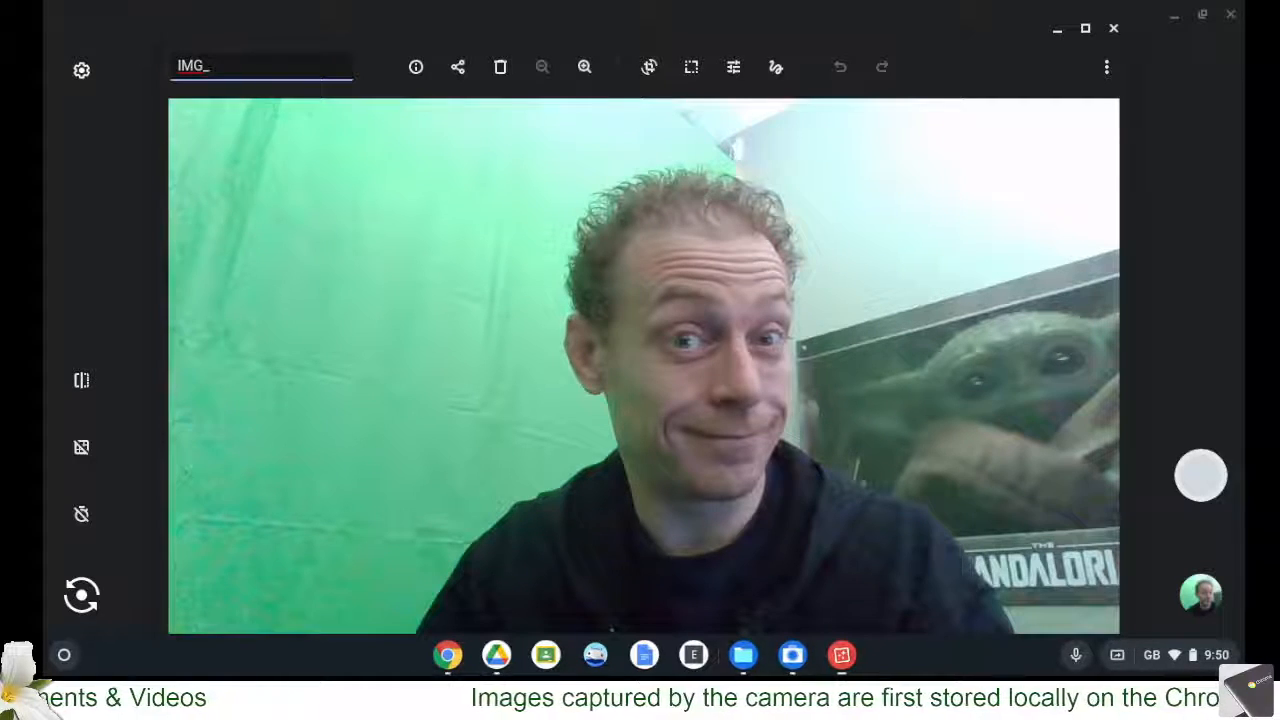
type("Taken o")
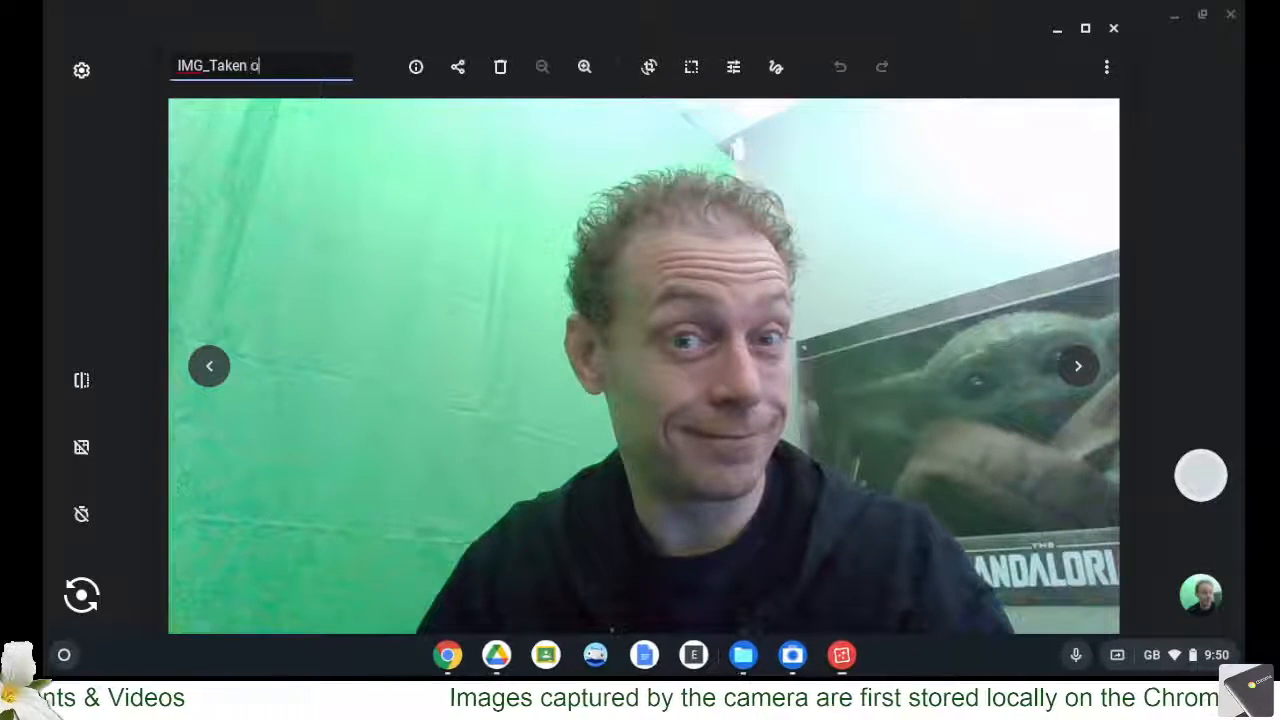
type("n Chromeb")
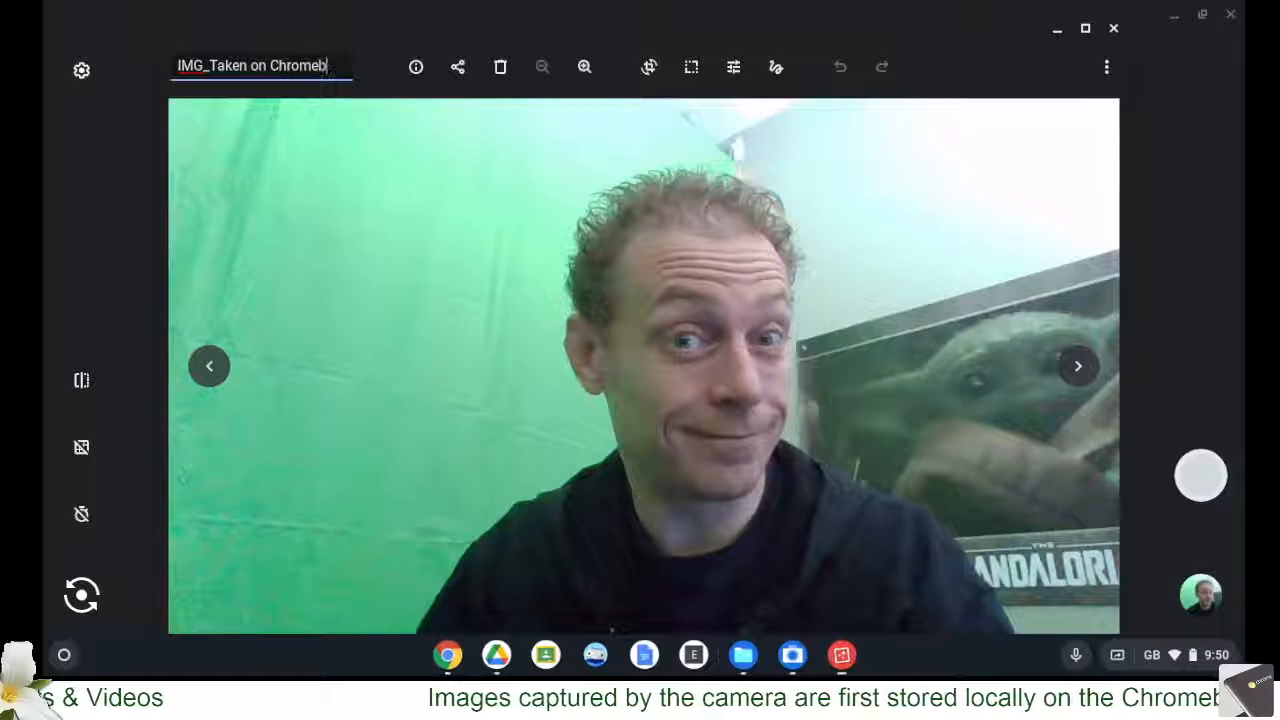
type("ok")
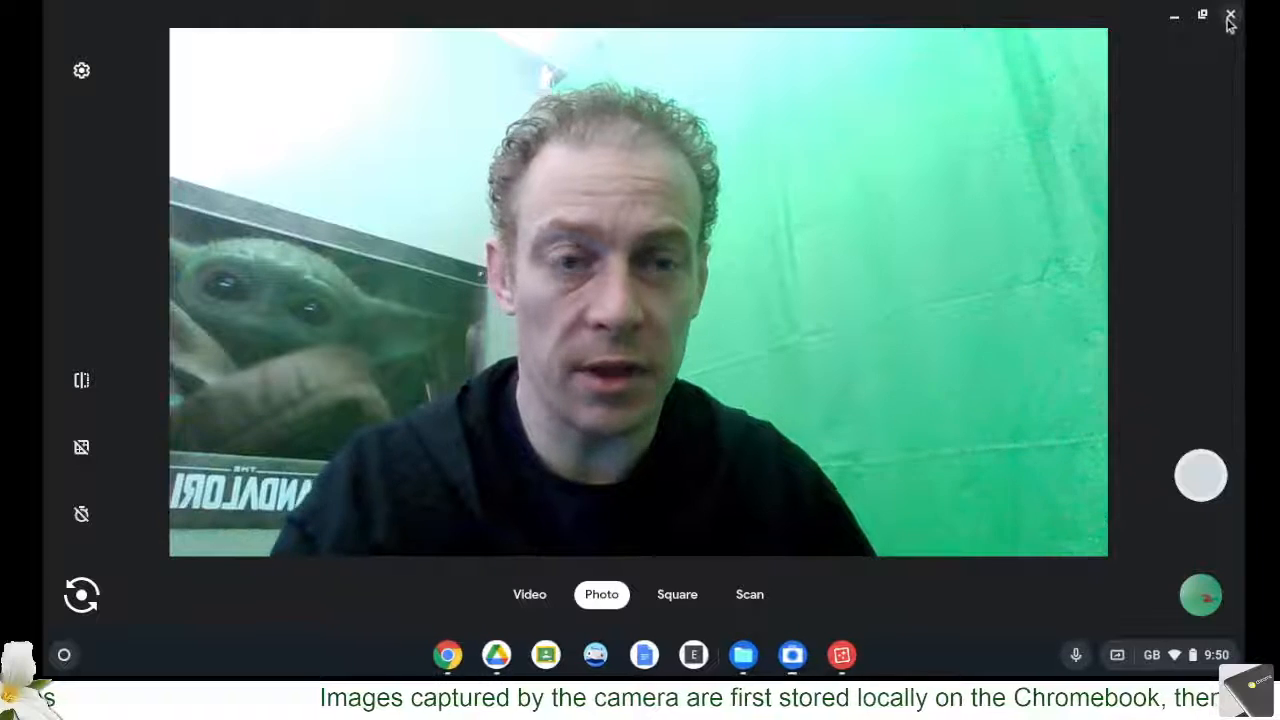
mouse_move(1231, 14)
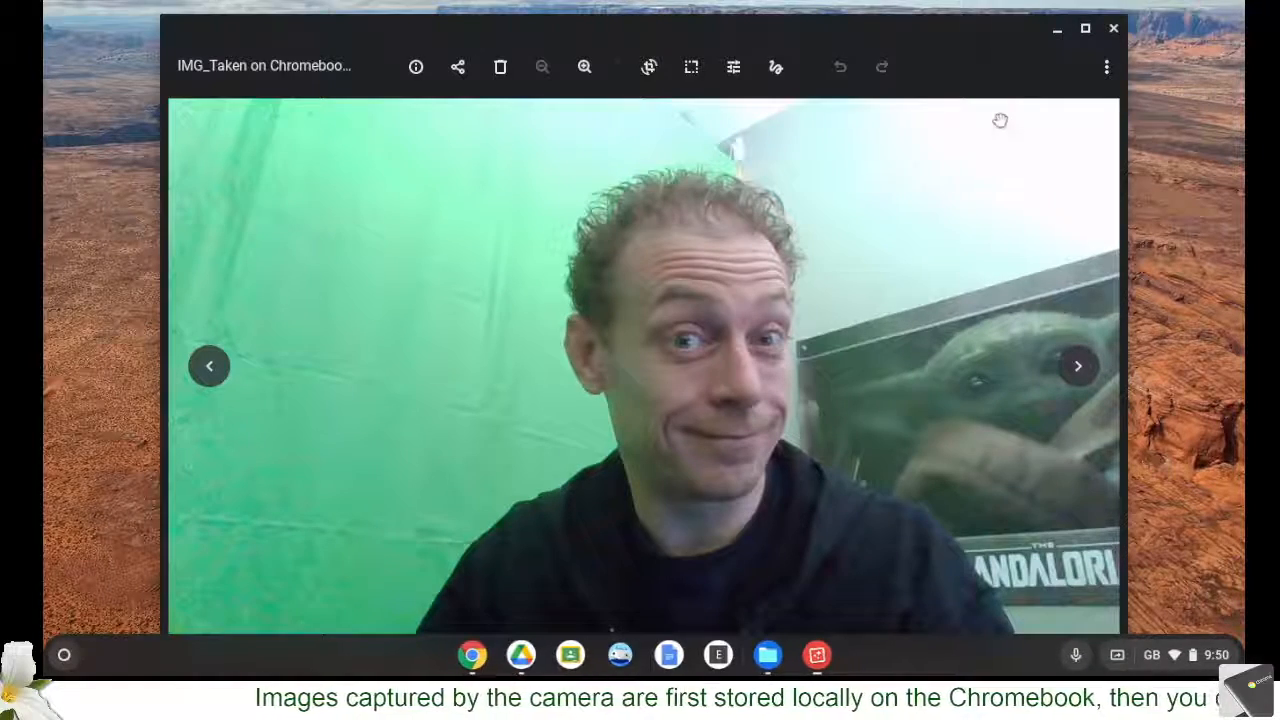
mouse_move(1113, 28)
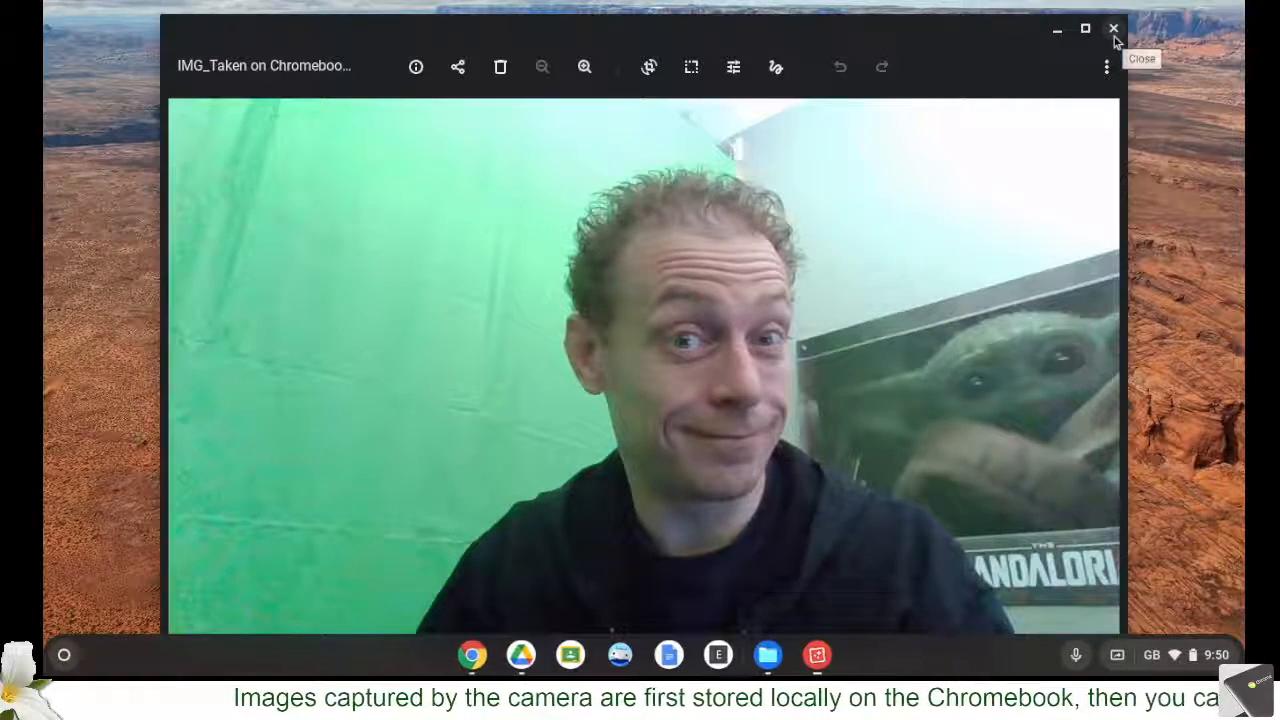
Step: Close Gallery, select IMG_Taken on Chromebook.jpg in the local Camera folder, and scroll to Drive folders
left_click(1113, 29)
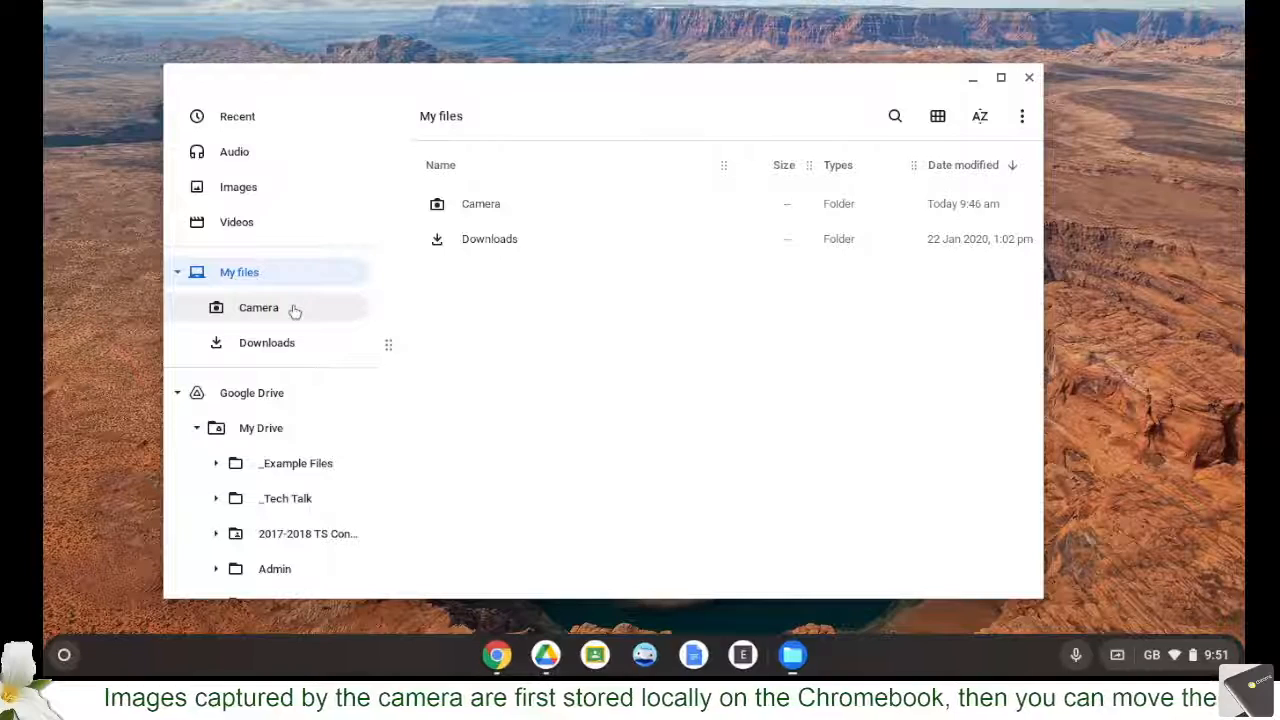
left_click(258, 307)
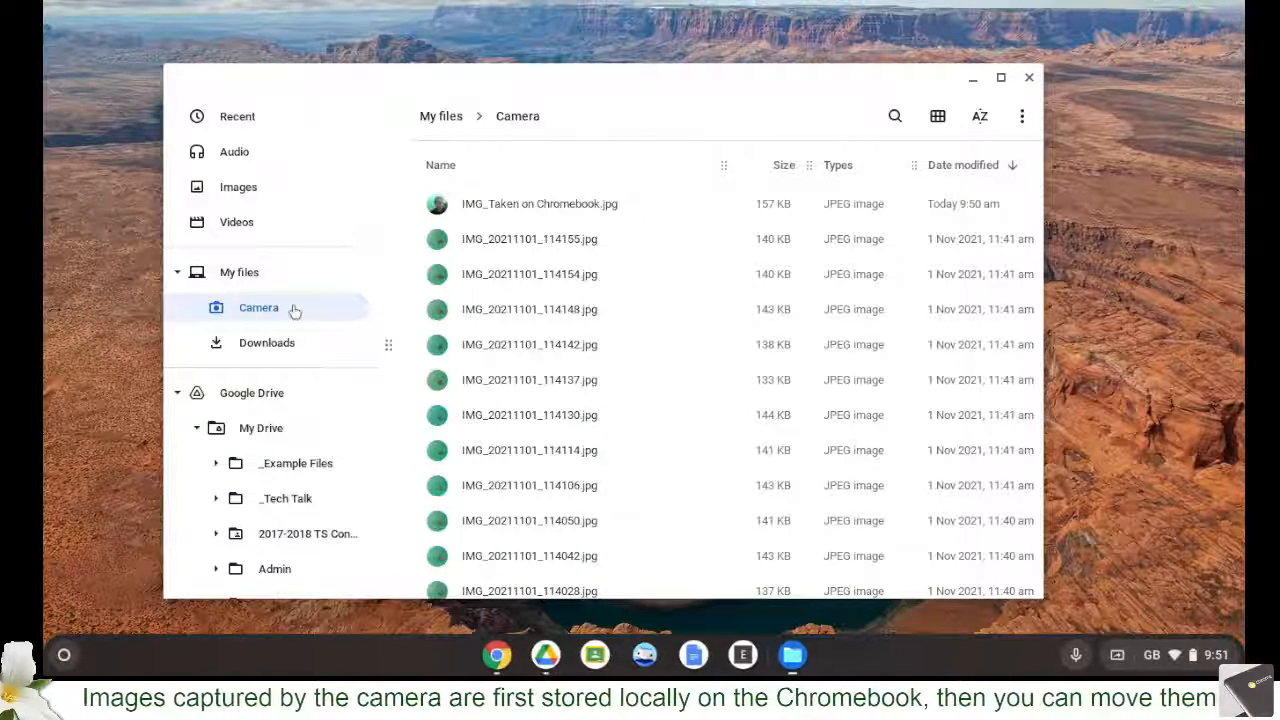
mouse_move(528, 207)
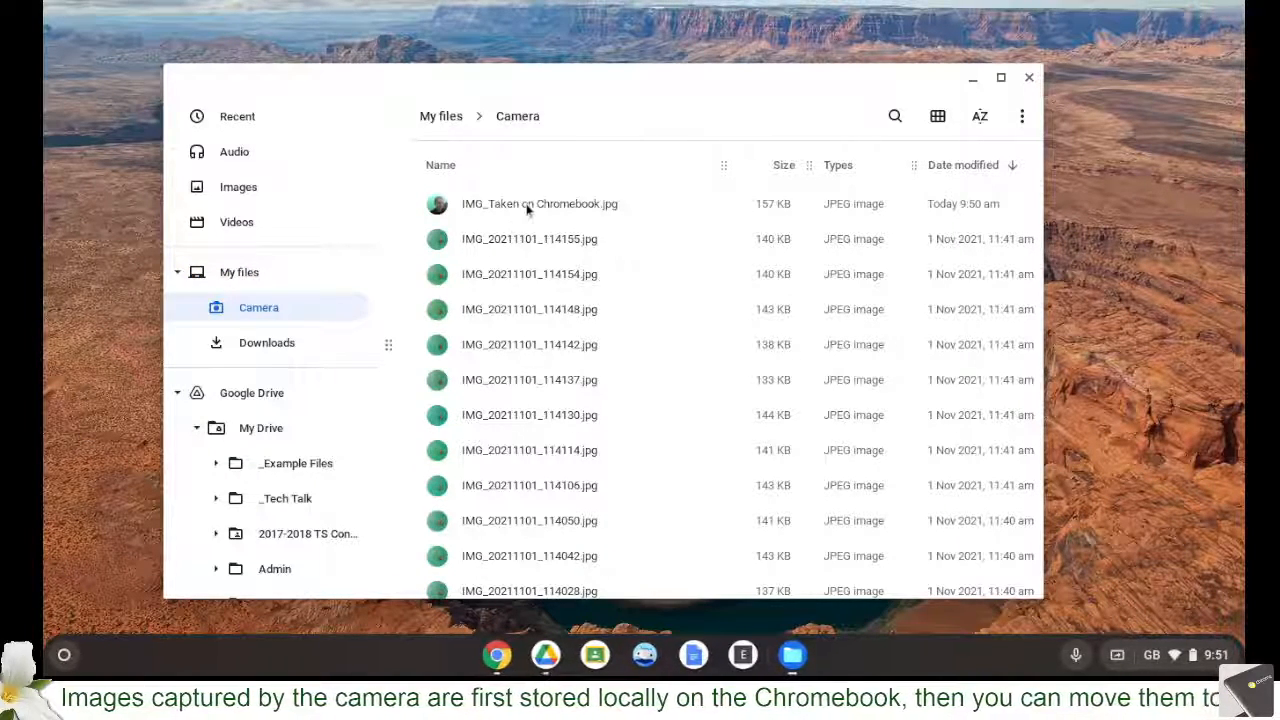
left_click(539, 203)
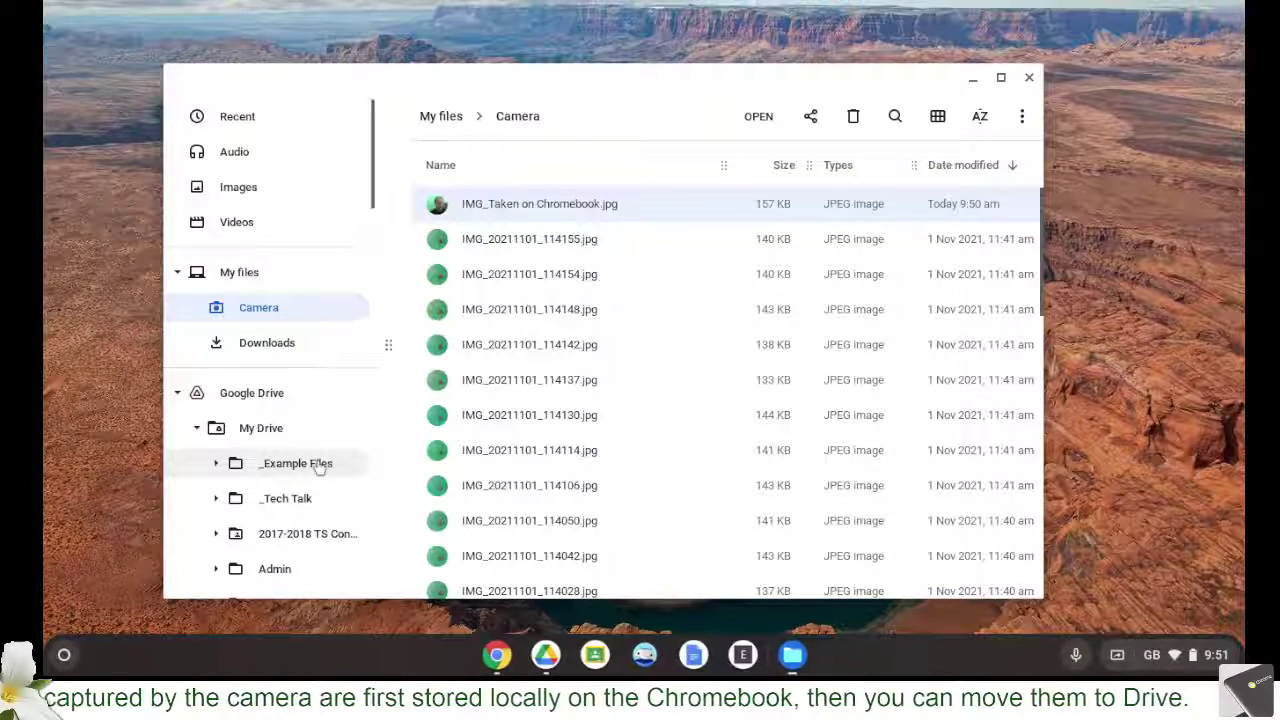
scroll("down", 3)
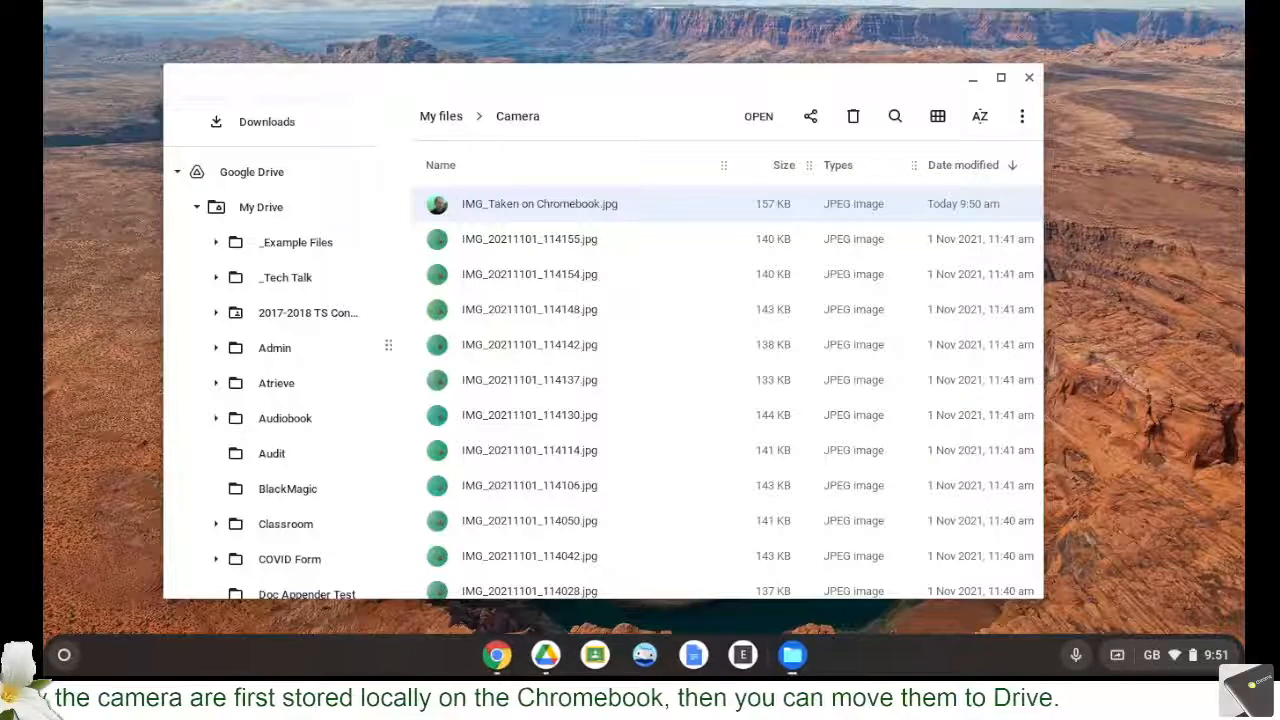
mouse_move(295, 242)
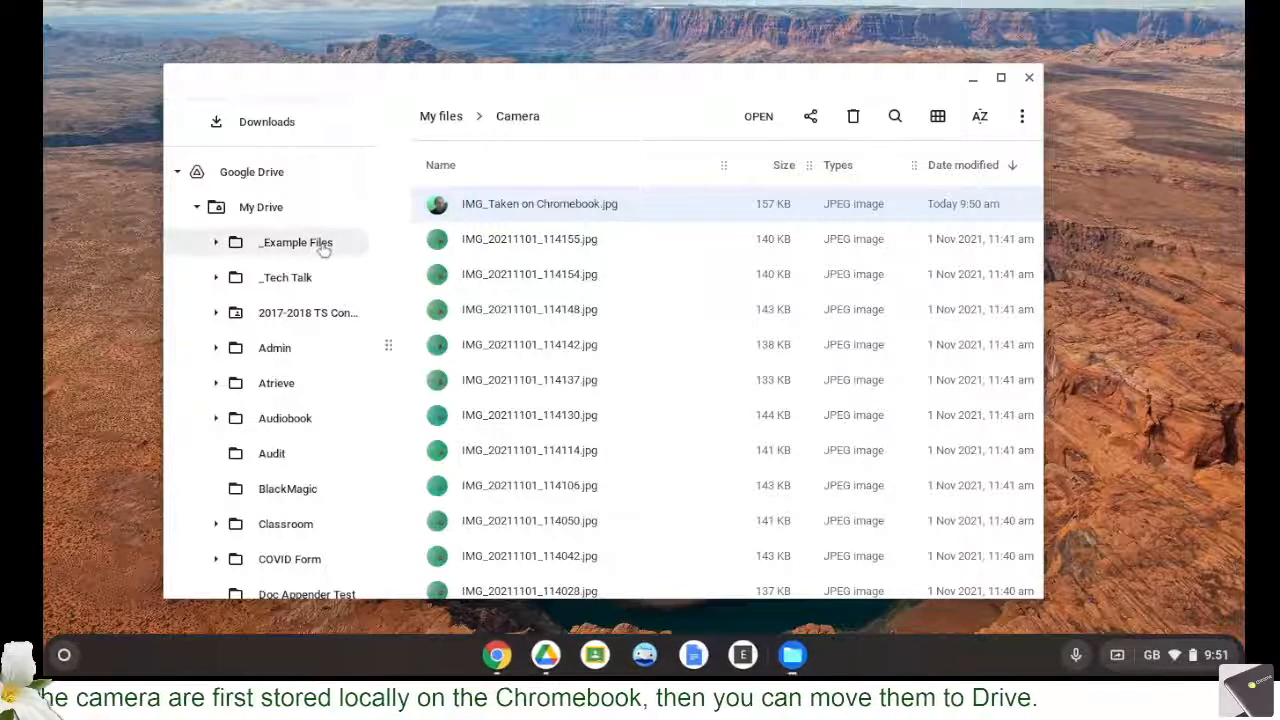
mouse_move(505, 216)
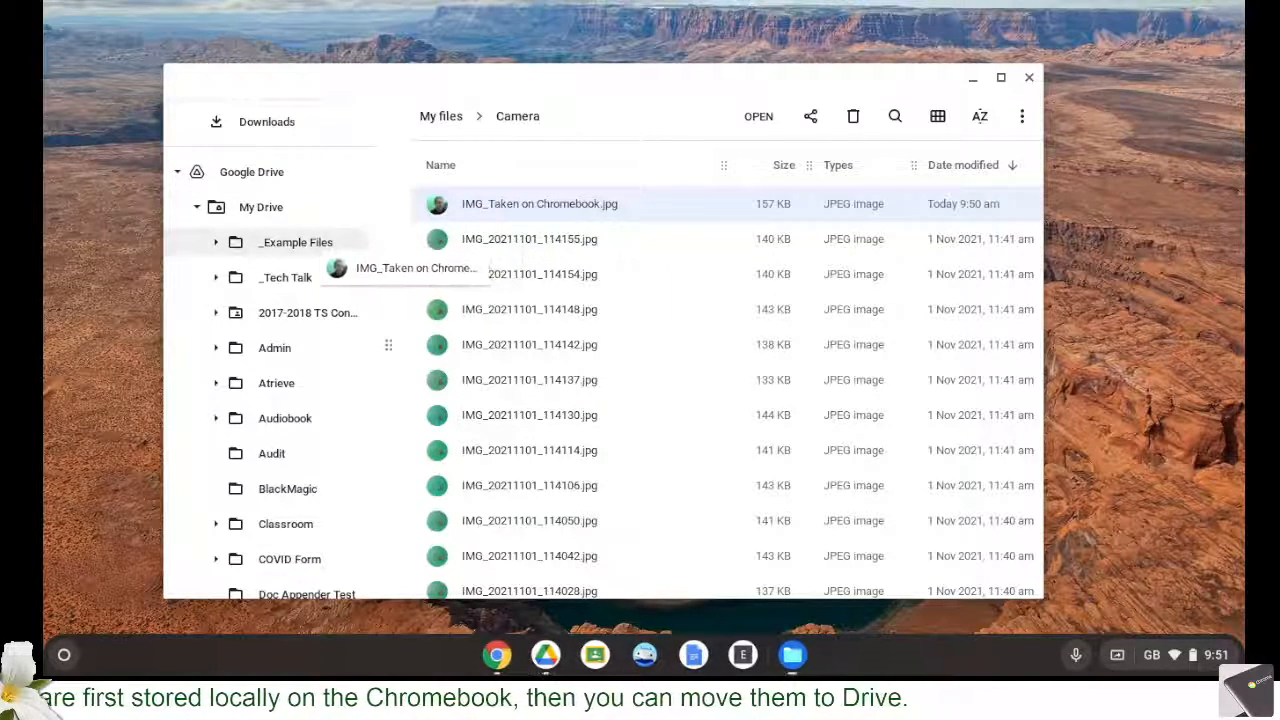
Step: Copy the photo into My Drive's _Example Files folder and dismiss the completion notice
left_click(295, 241)
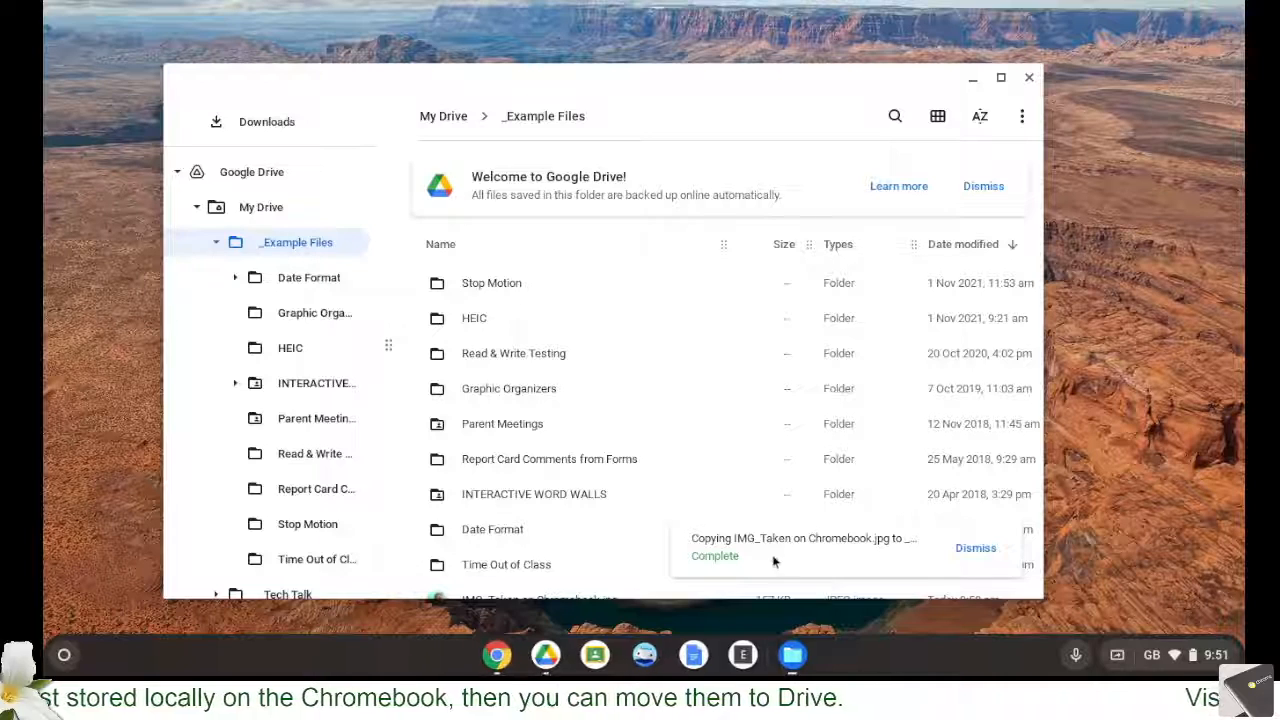
left_click(975, 547)
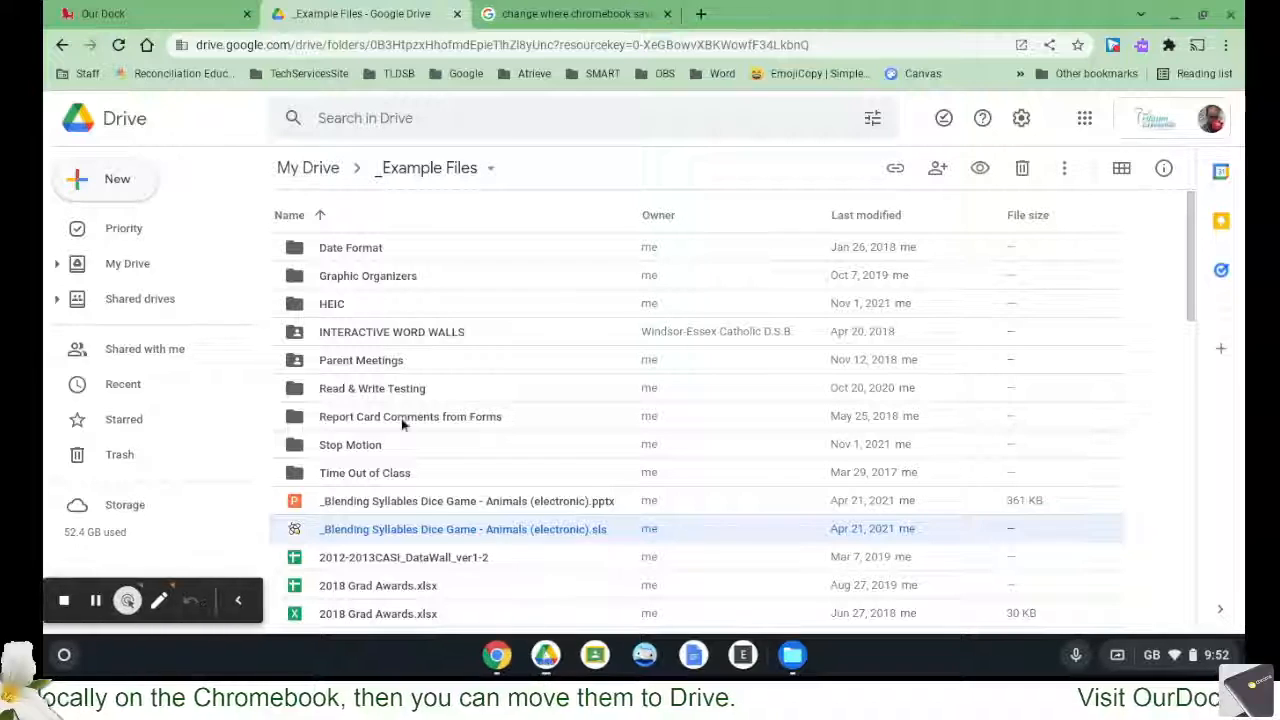
mouse_move(427, 167)
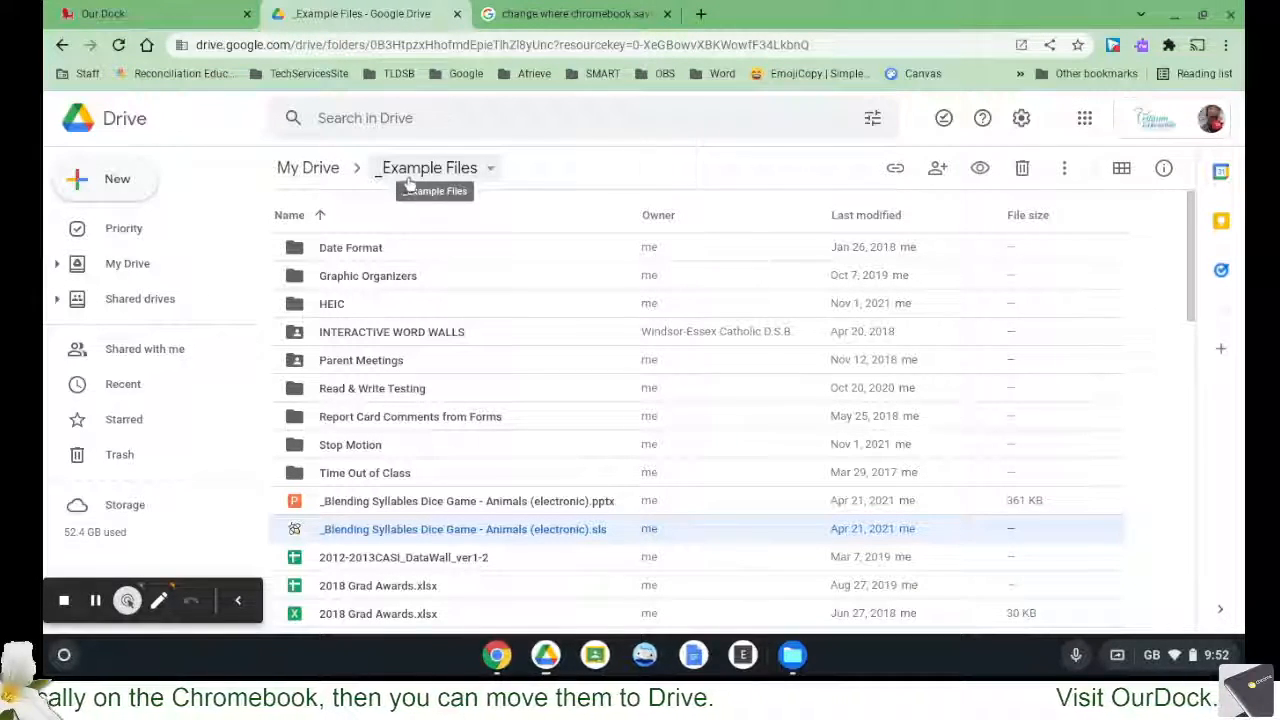
mouse_move(455, 308)
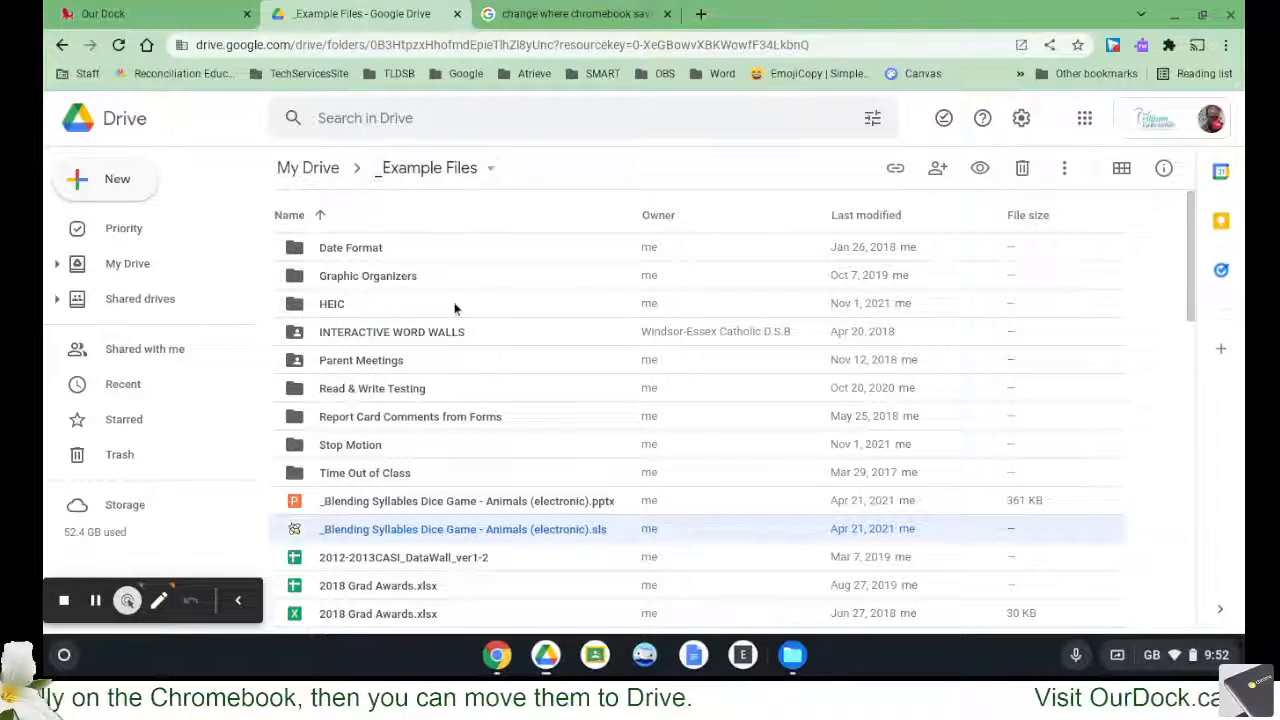
Step: Locate IMG_Taken on Chromebook.jpg (157 KB) in _Example Files, then switch Drive to grid view
scroll("down", 3)
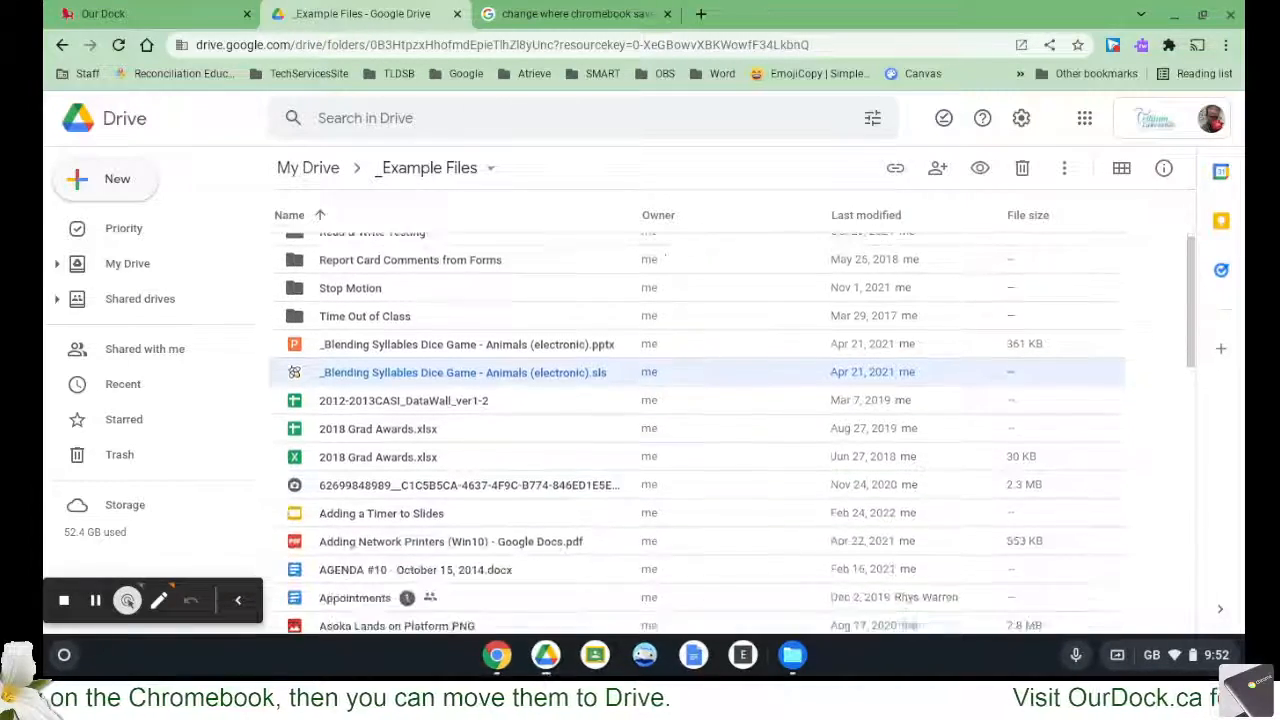
scroll("up", 3)
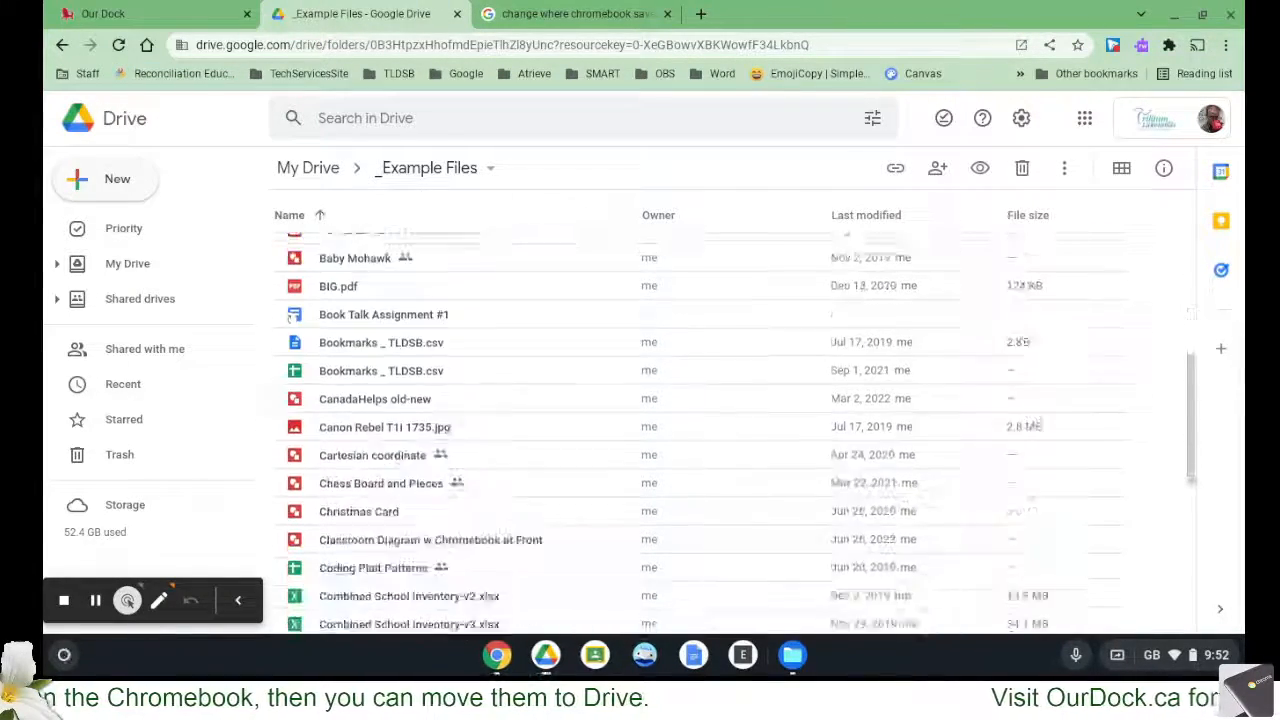
scroll("down", 3)
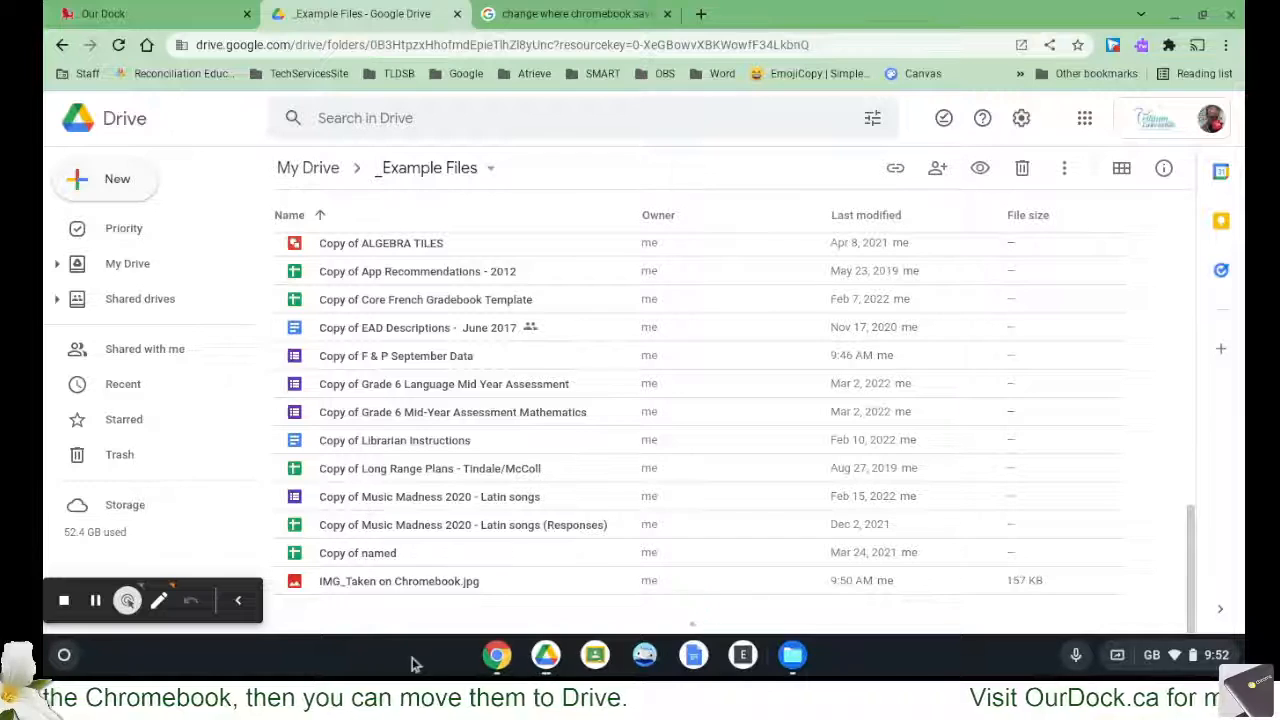
scroll("down", 3)
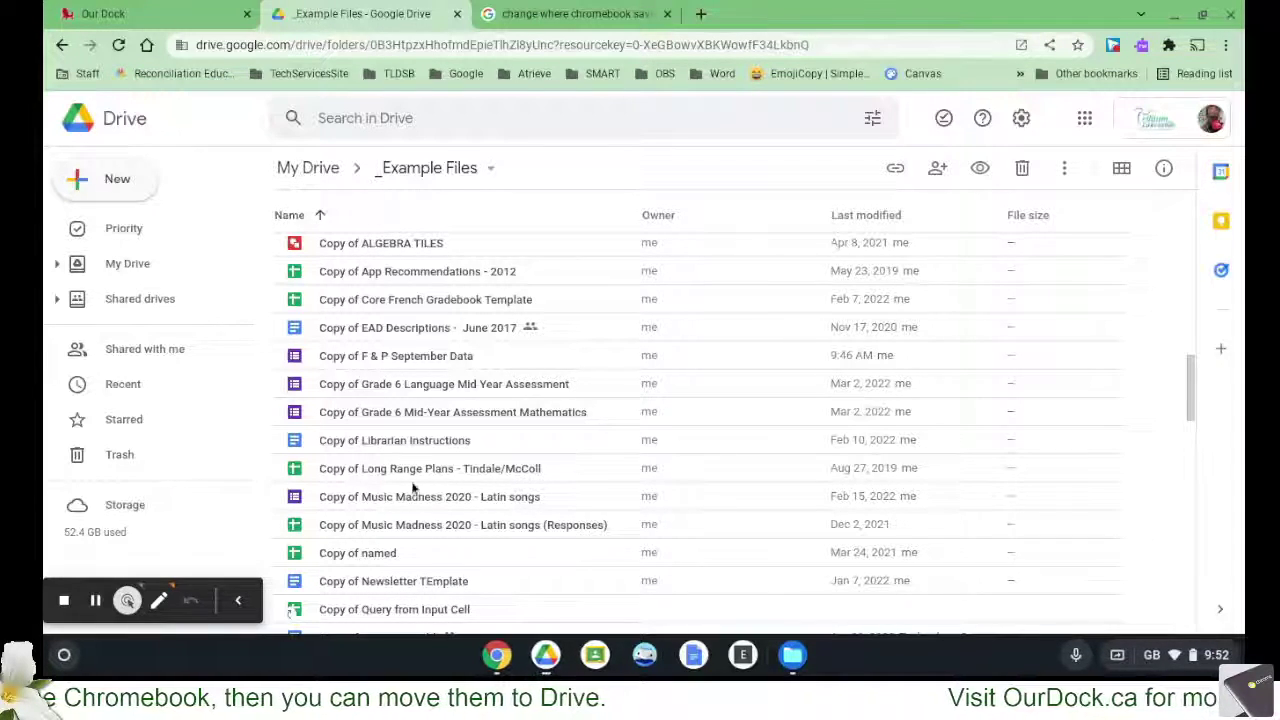
scroll("down", 3)
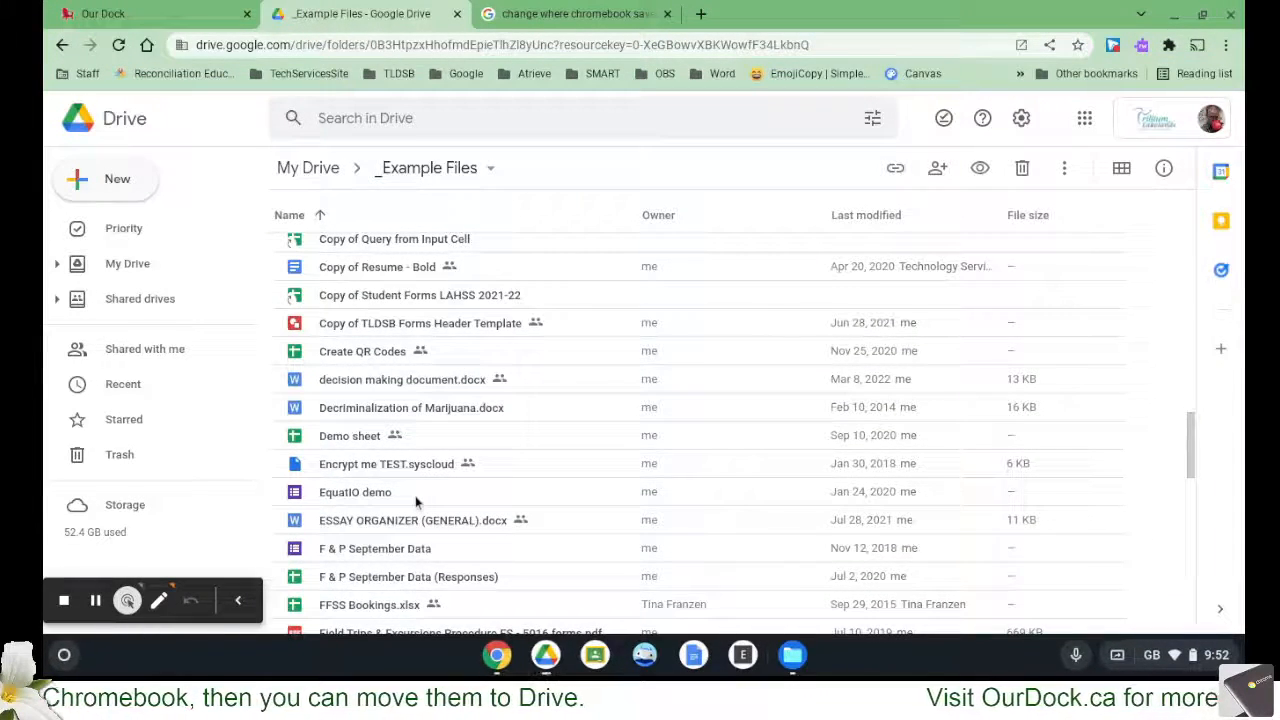
scroll("down", 3)
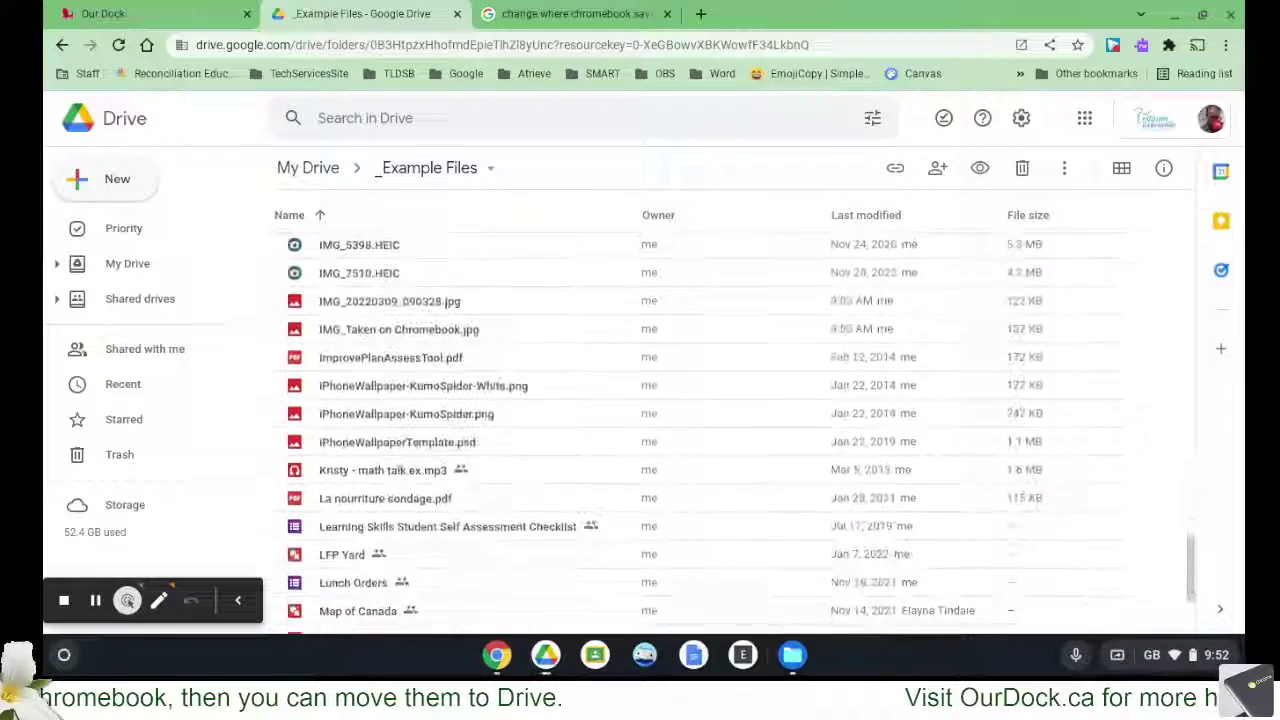
scroll("up", 3)
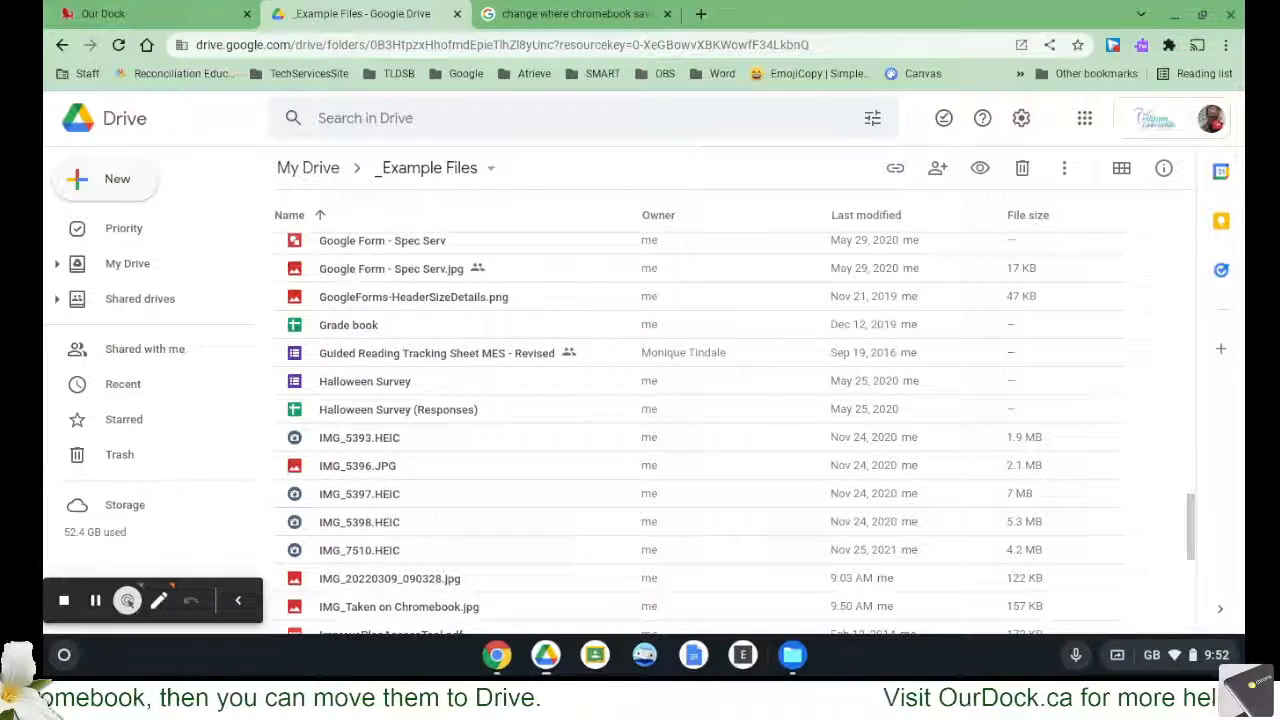
scroll("down", 3)
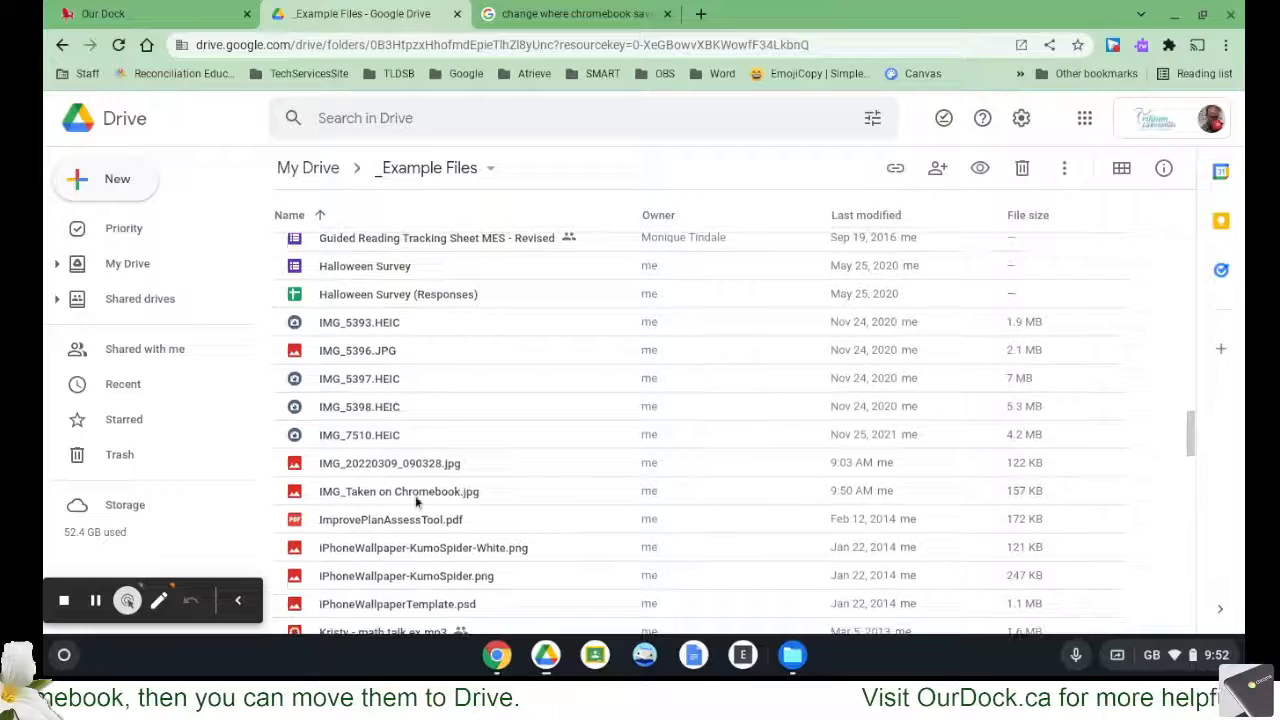
left_click(399, 491)
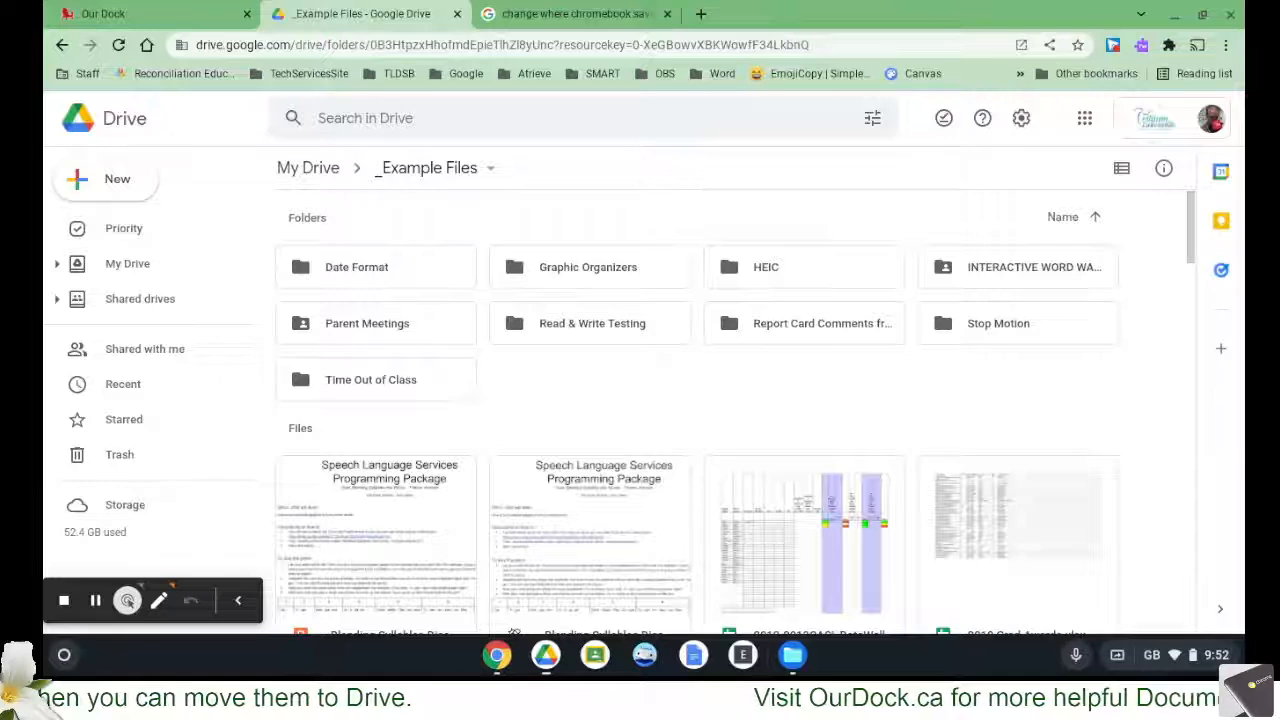
Step: Scroll the _Example Files thumbnail grid until the IMG_Taken on Chromebook photo appears
left_click(375, 323)
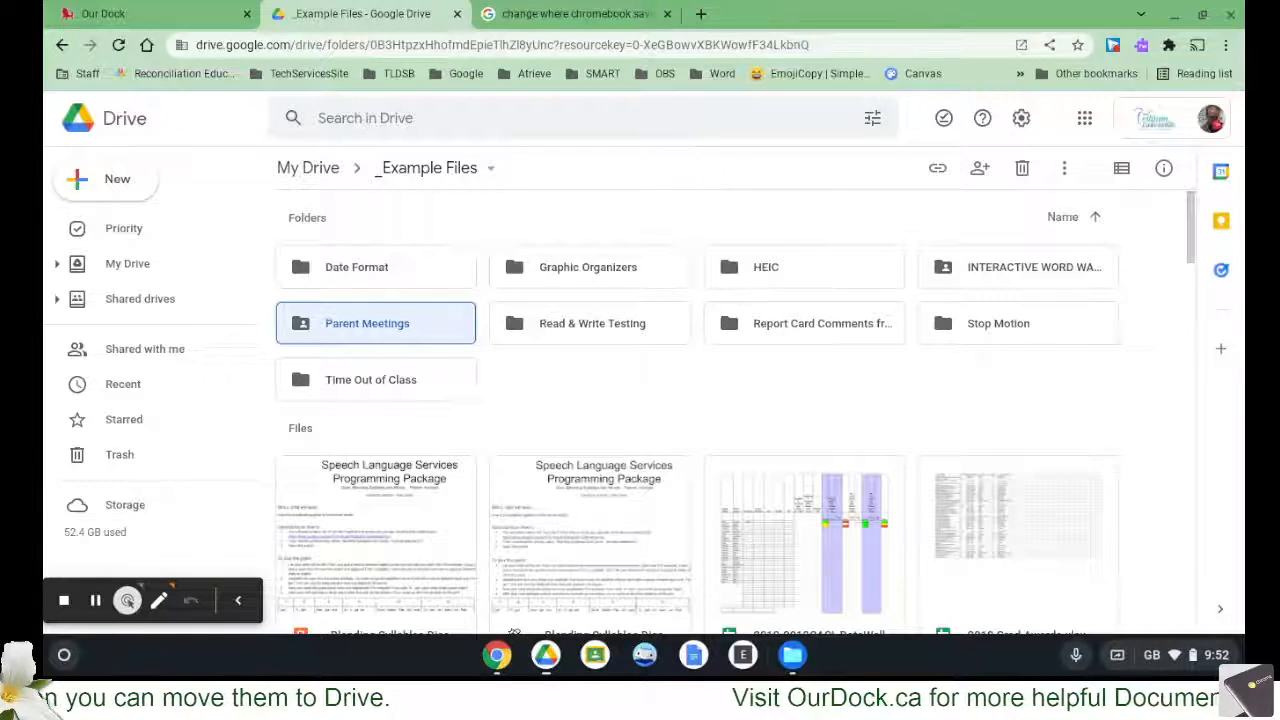
mouse_move(645, 406)
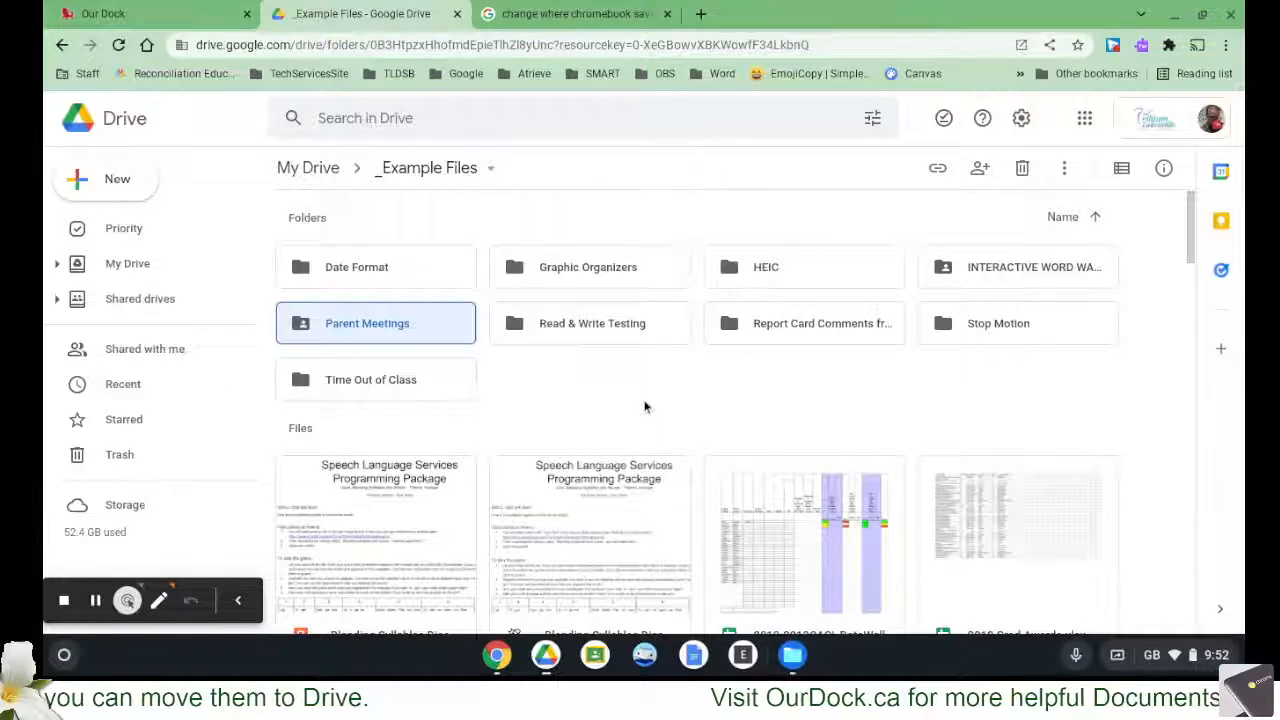
scroll("down", 3)
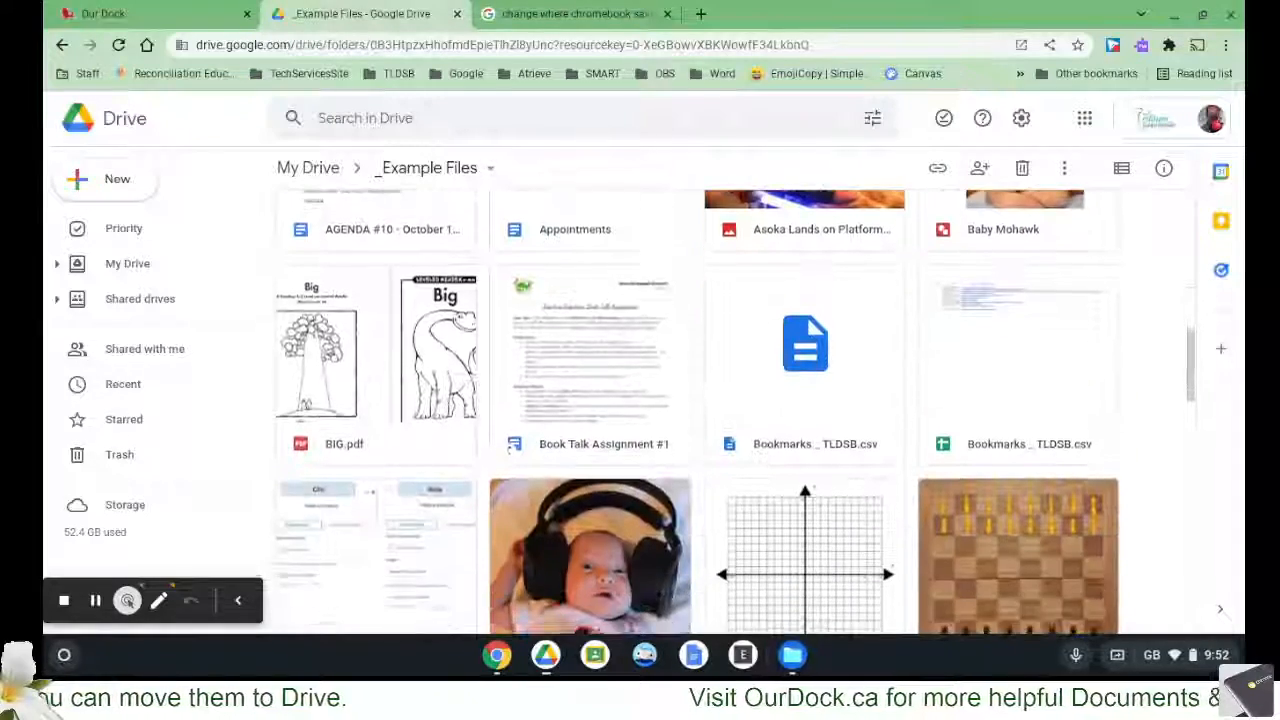
scroll("down", 3)
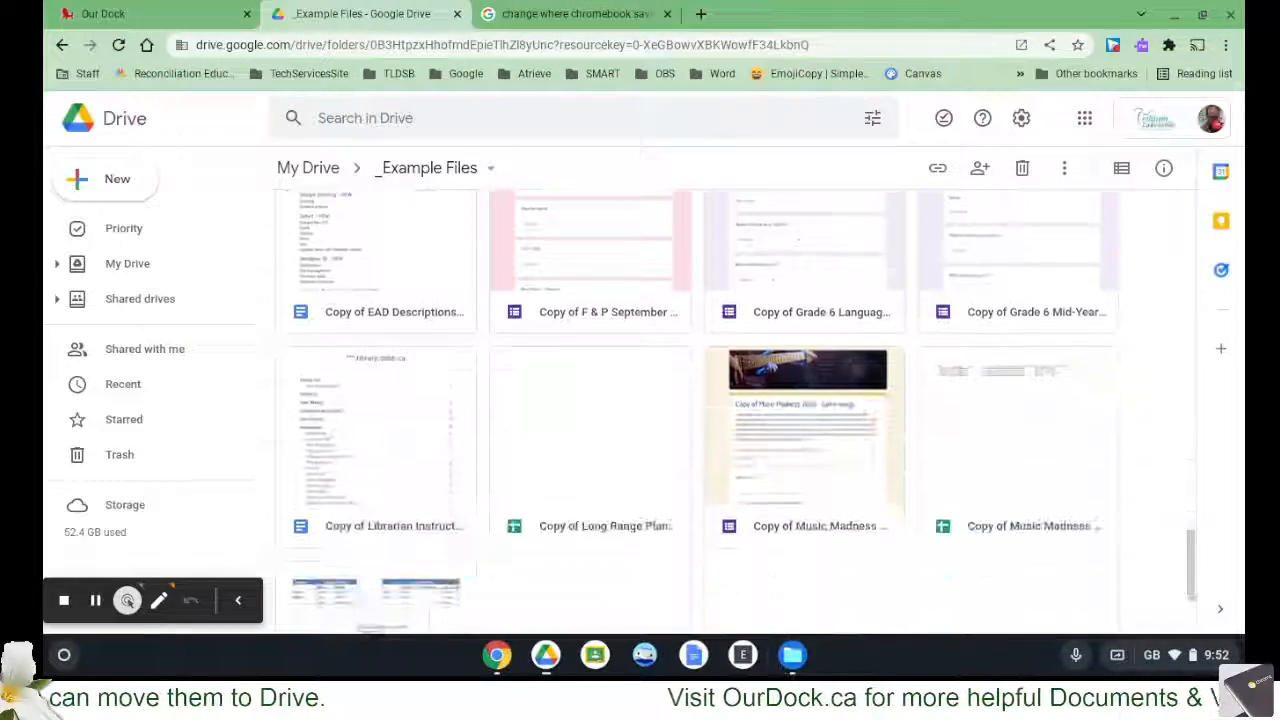
scroll("down", 3)
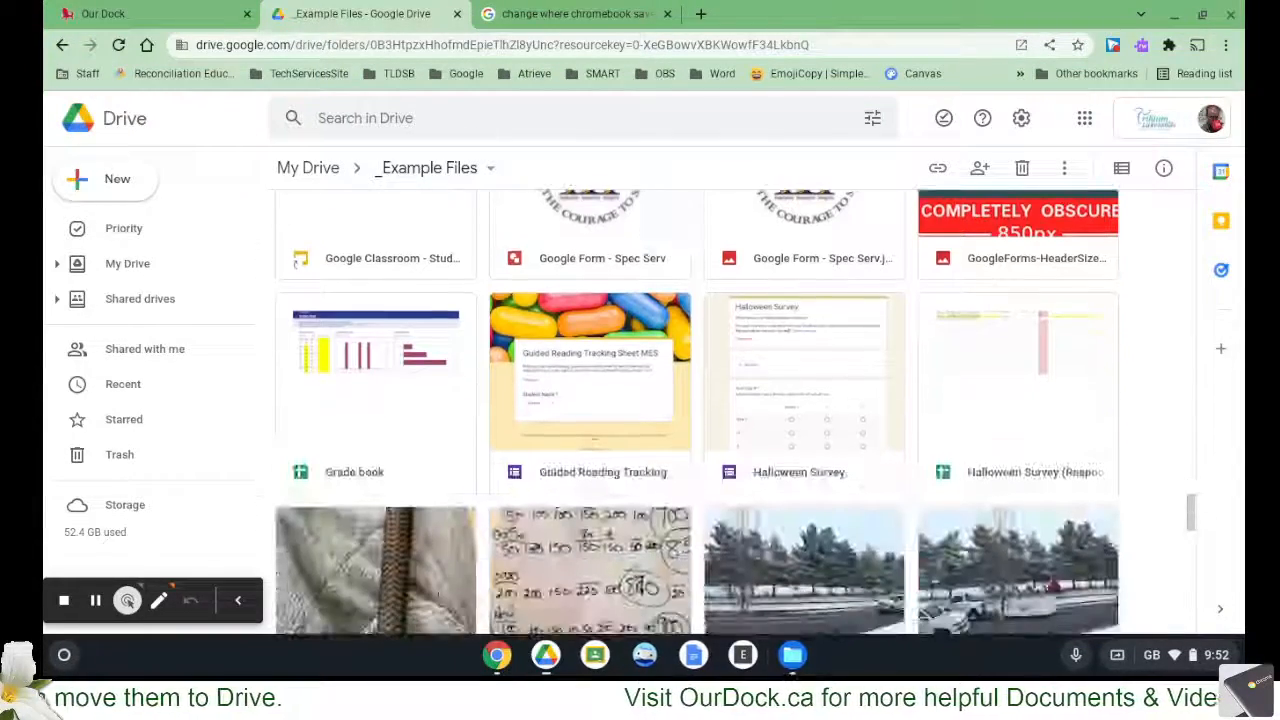
scroll("down", 3)
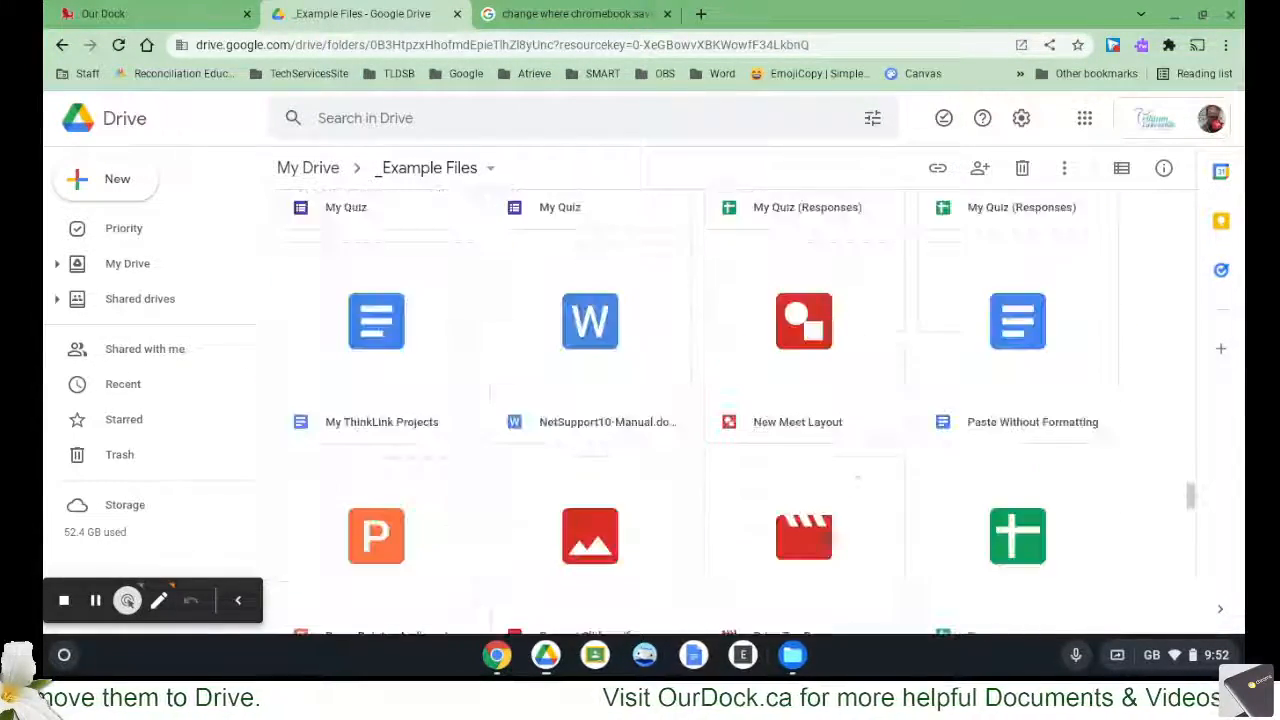
scroll("down", 3)
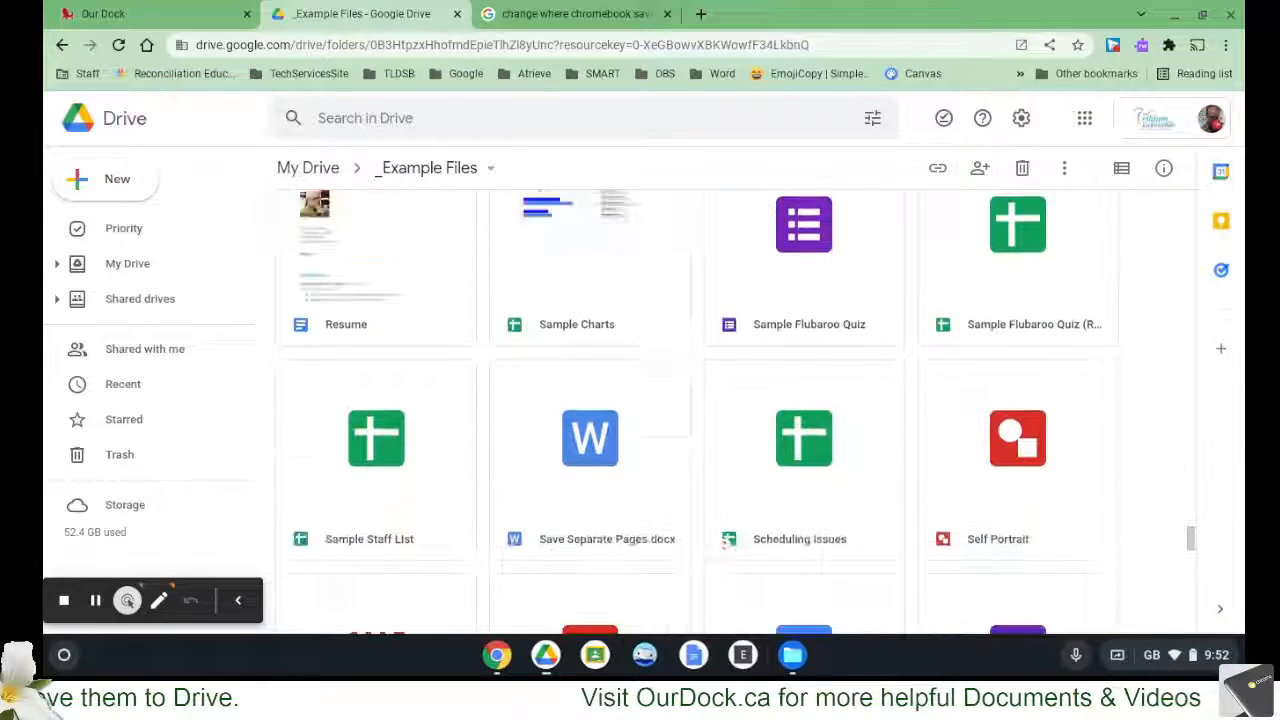
scroll("down", 3)
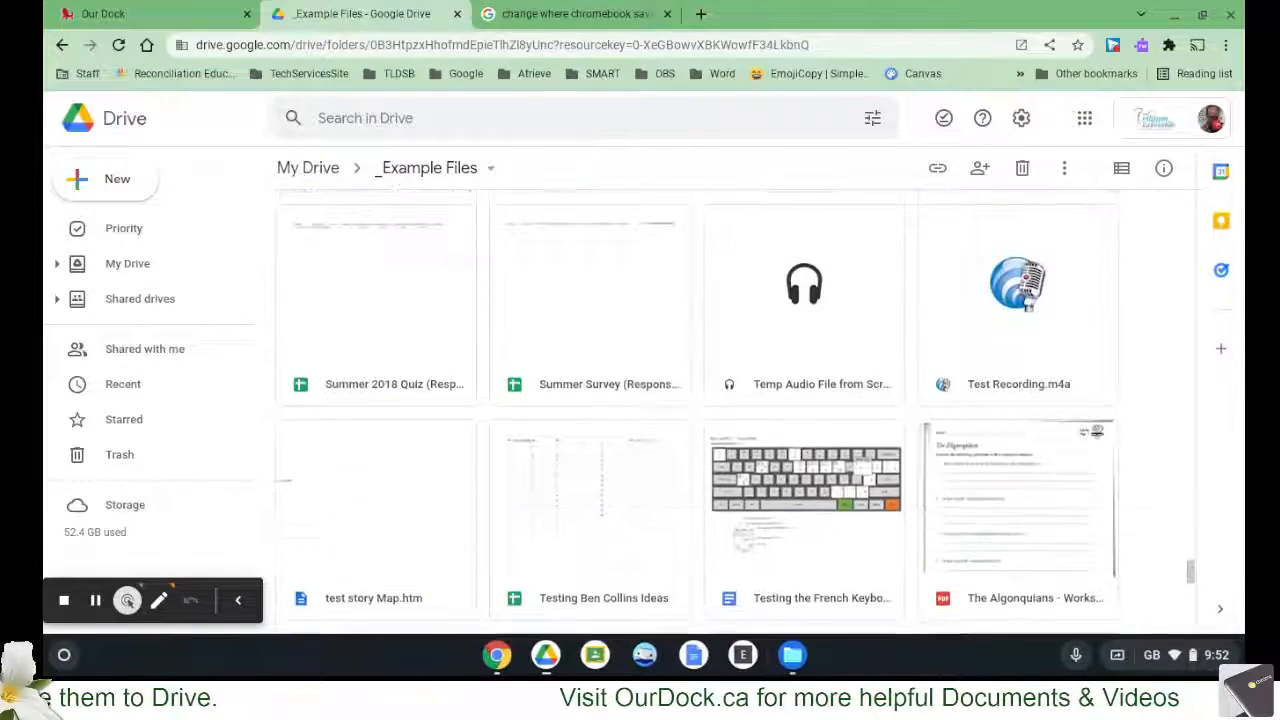
scroll("up", 3)
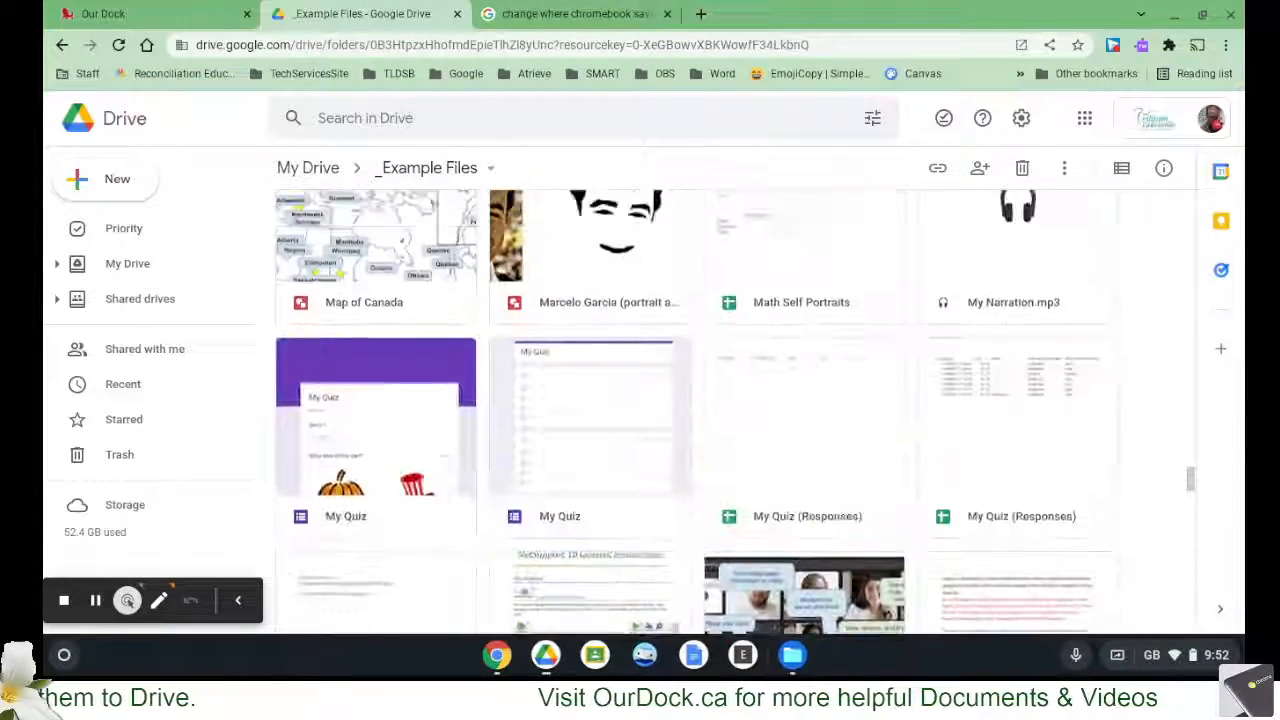
scroll("down", 3)
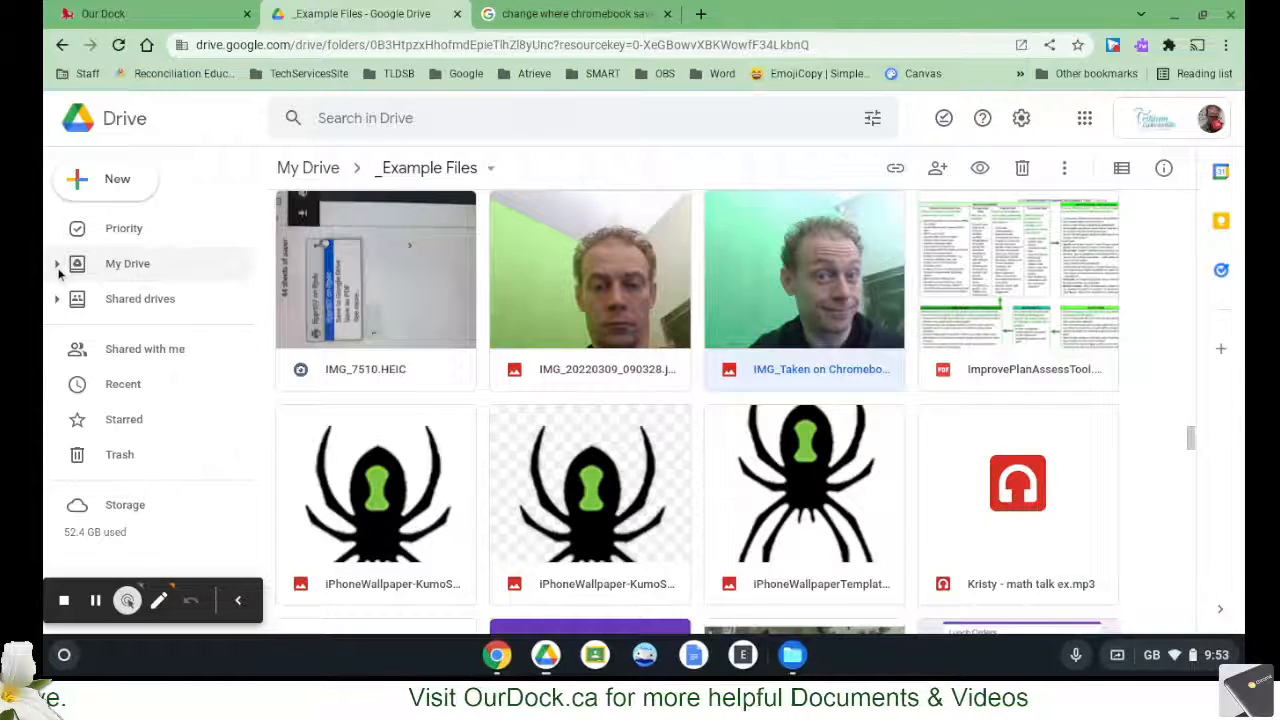
mouse_move(140, 298)
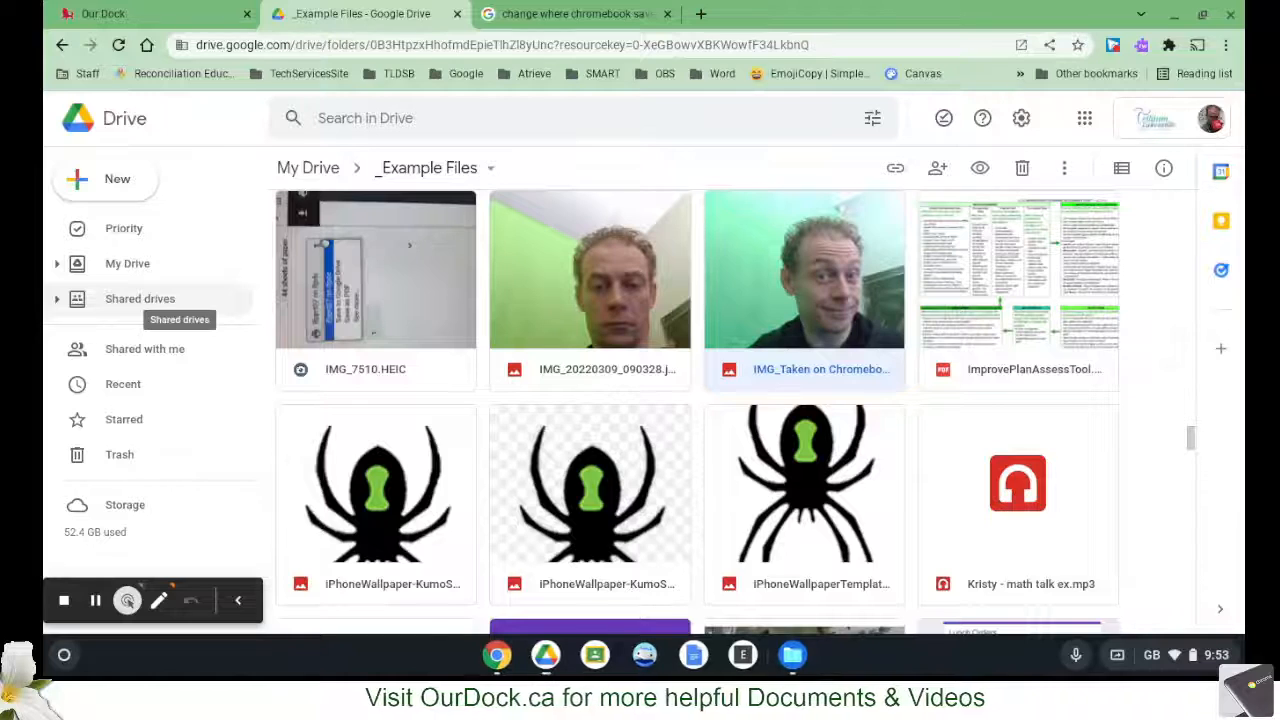
mouse_move(738, 310)
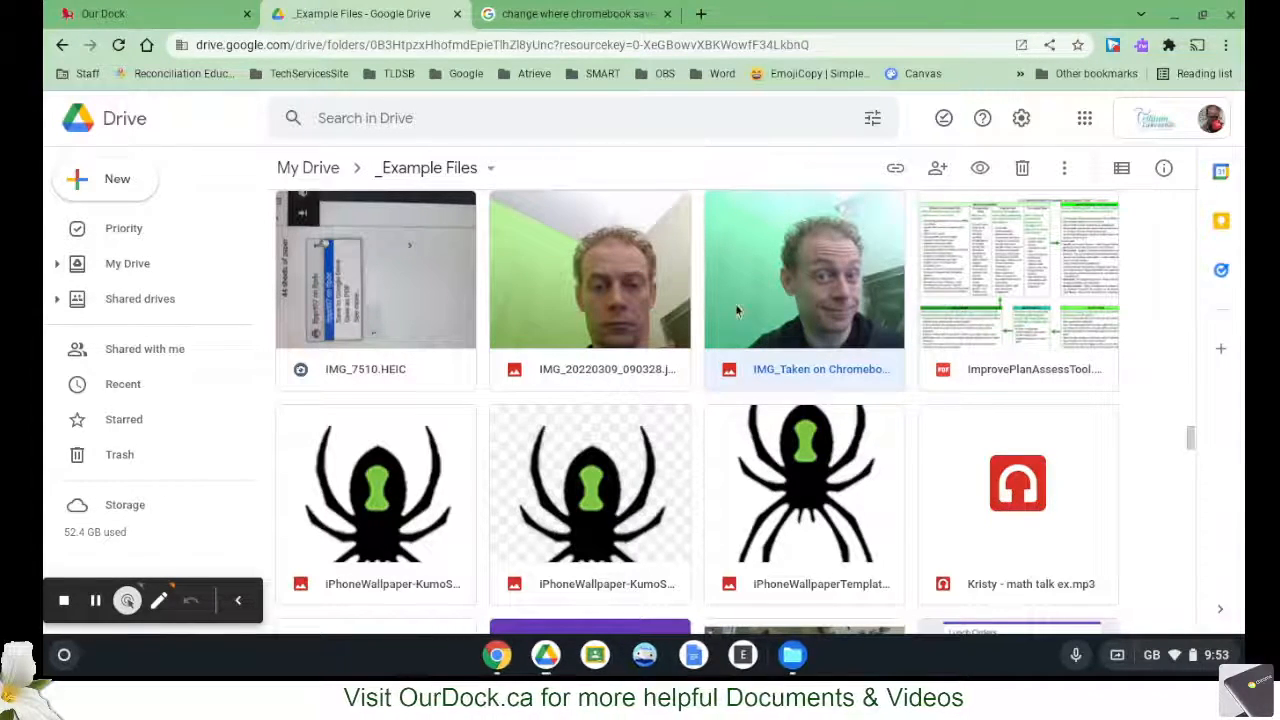
right_click(805, 270)
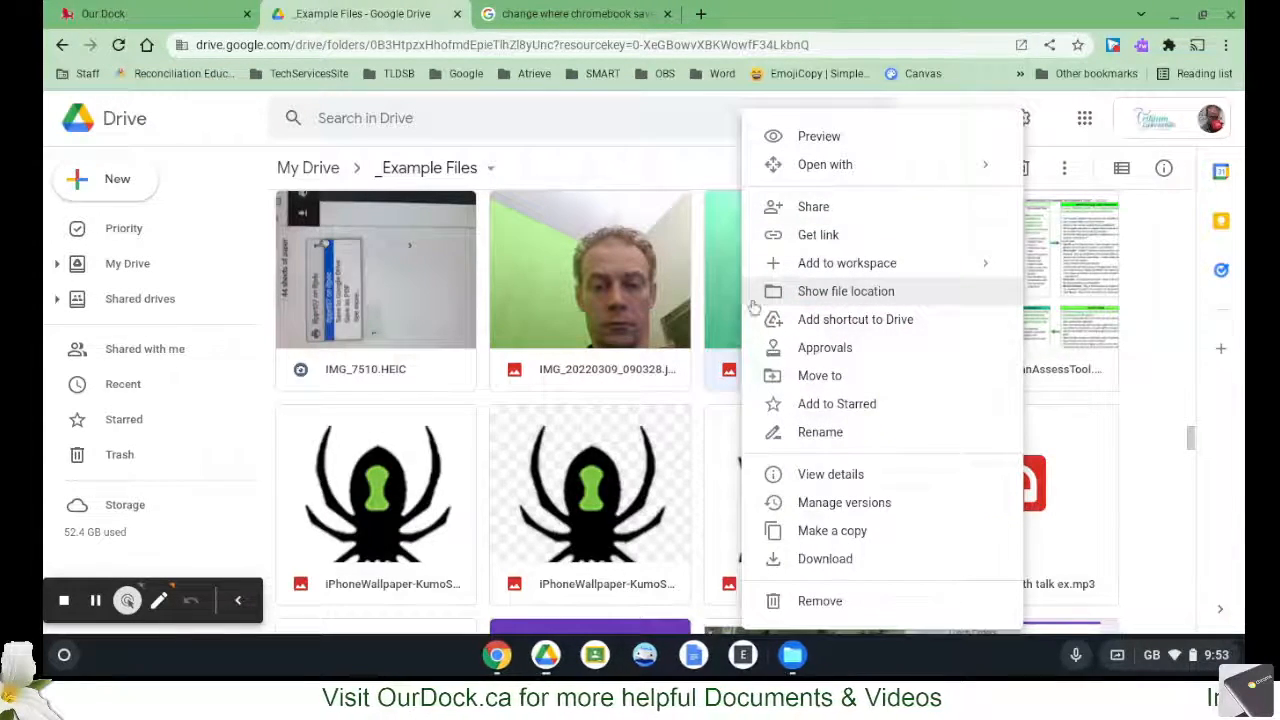
mouse_move(892, 207)
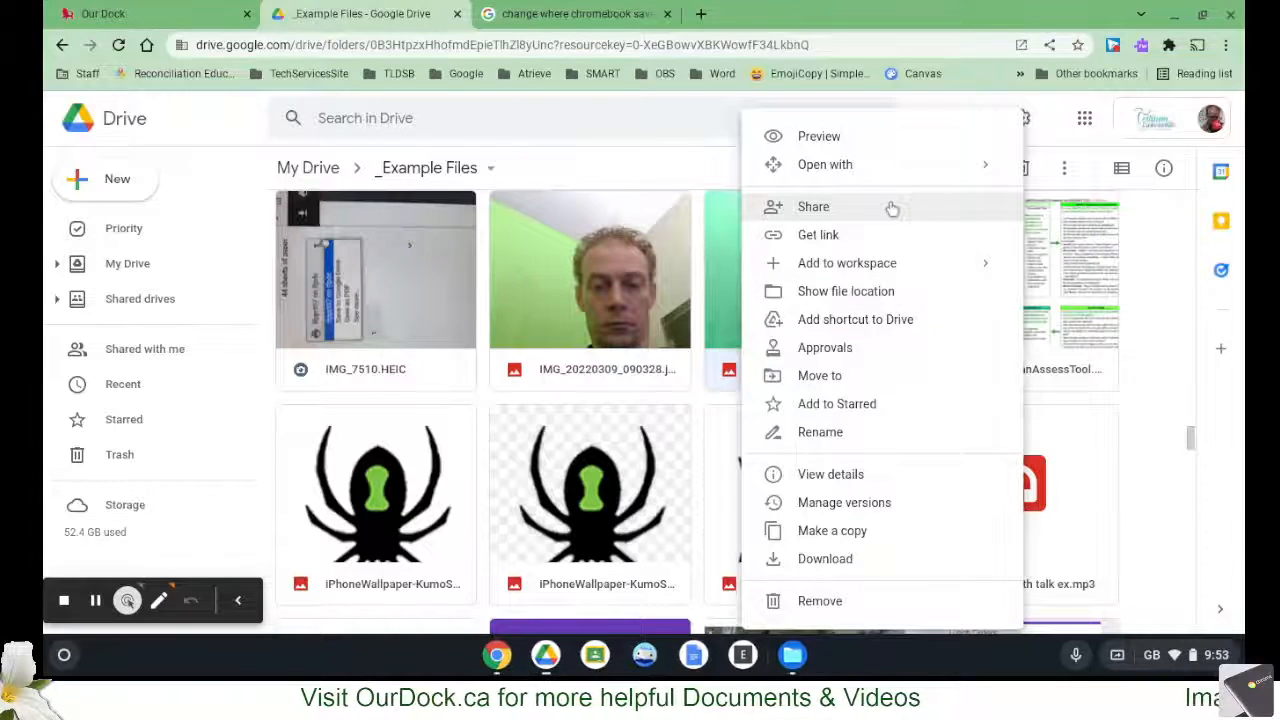
mouse_move(875, 330)
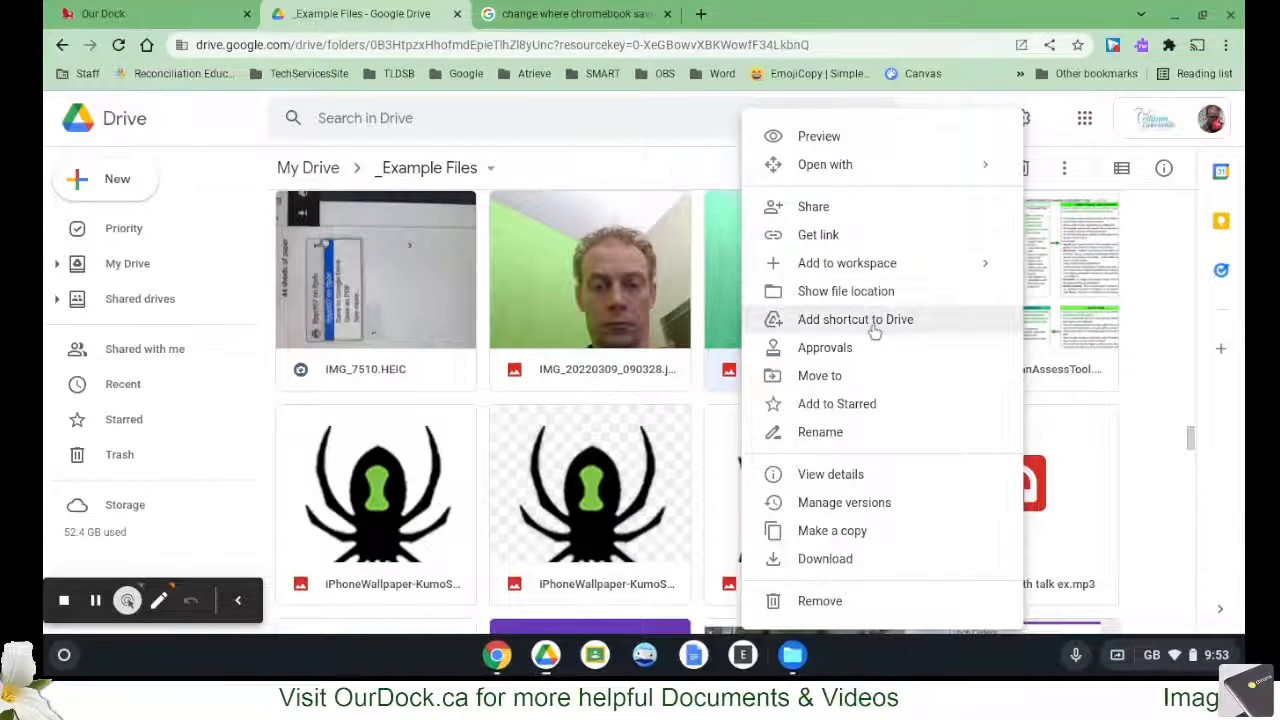
mouse_move(819, 375)
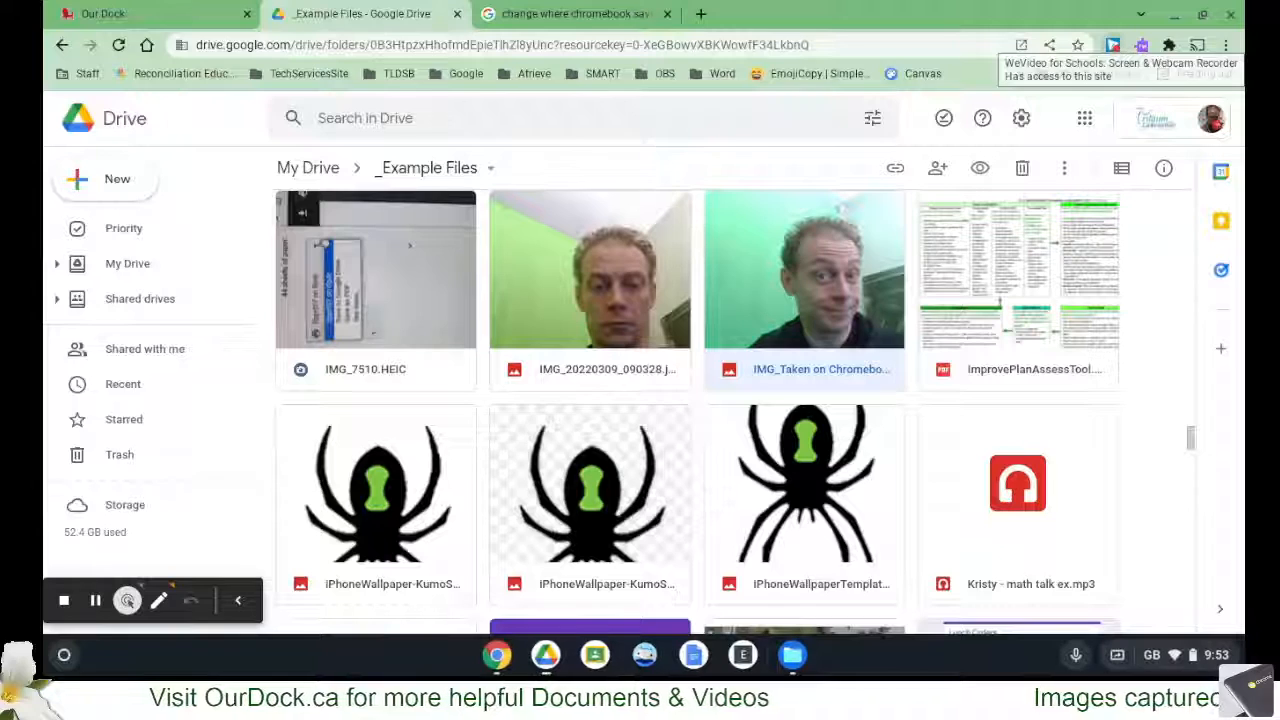
left_click(1113, 45)
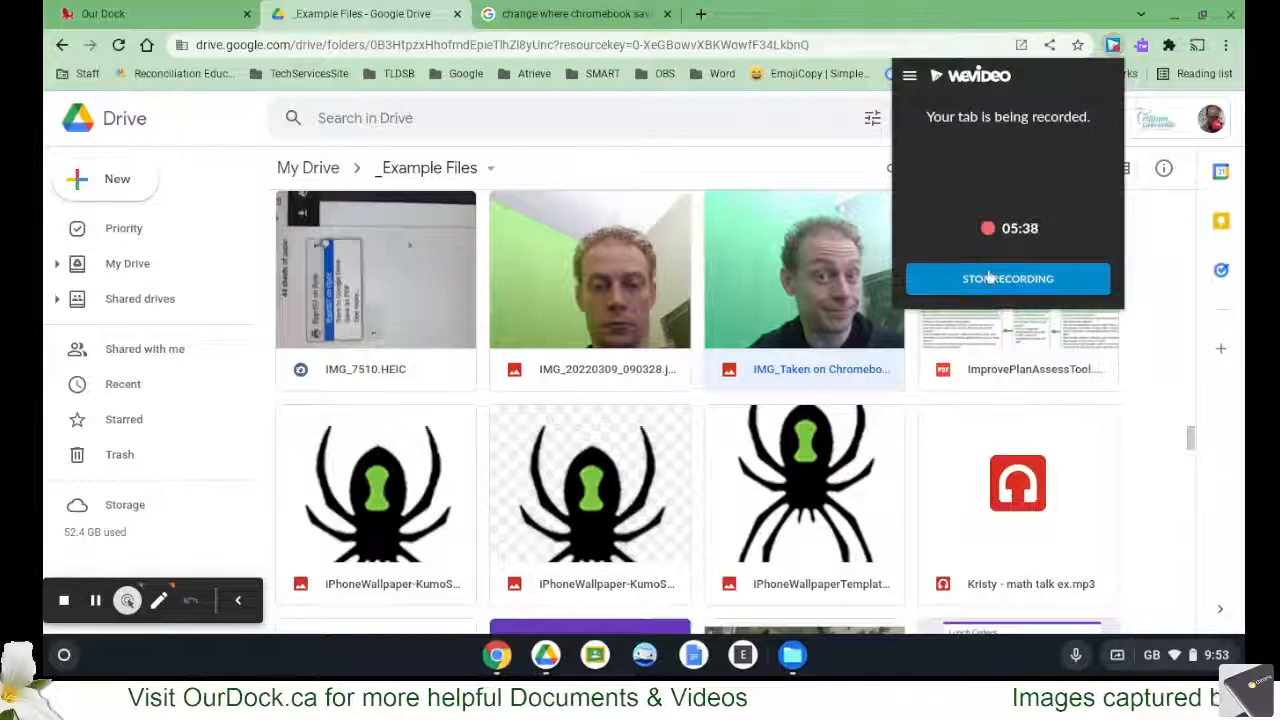